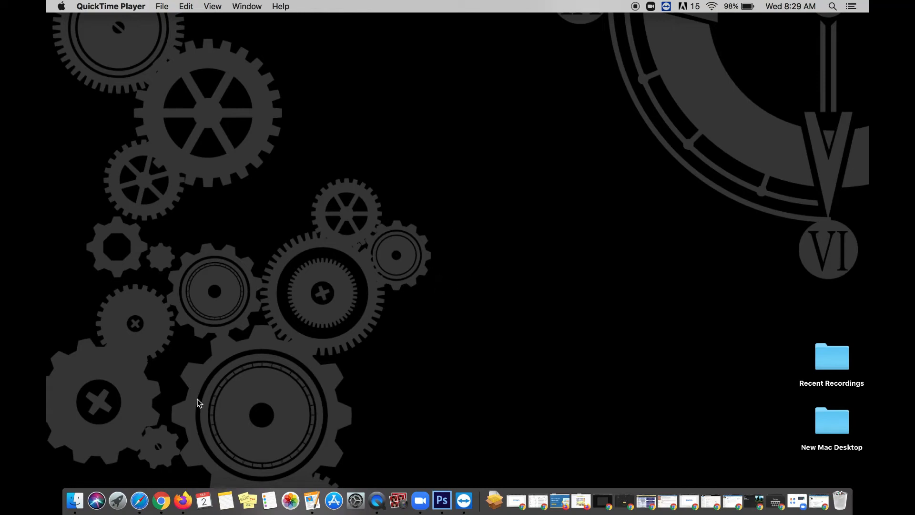
Step: Browse to the Applications folder in Finder and locate the Unity folder
left_click(75, 501)
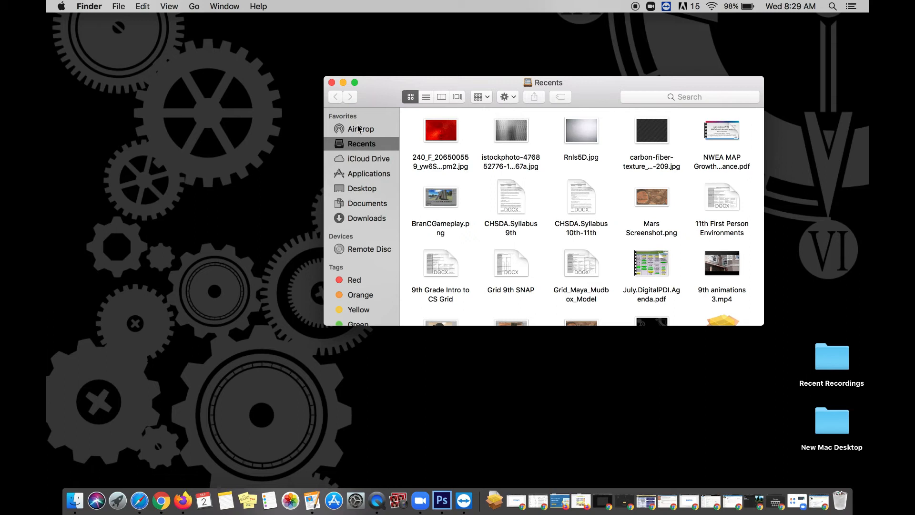
mouse_move(365, 240)
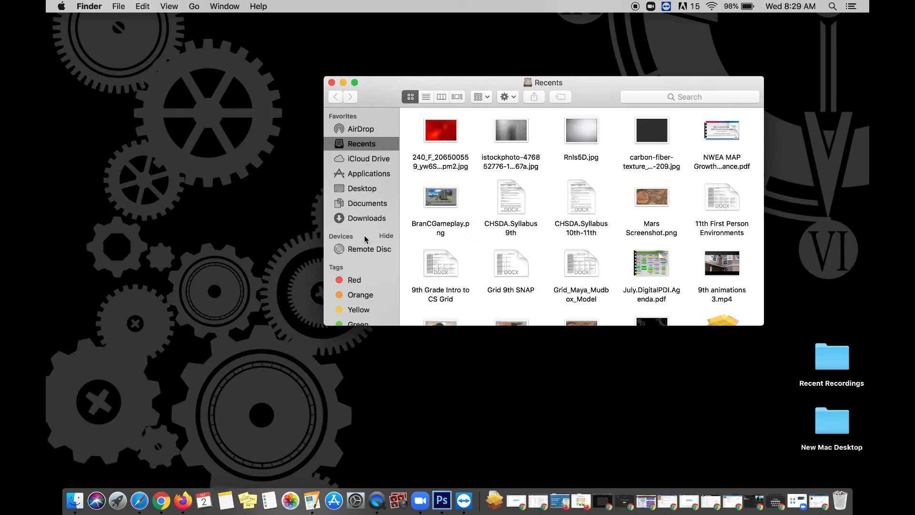
left_click(368, 173)
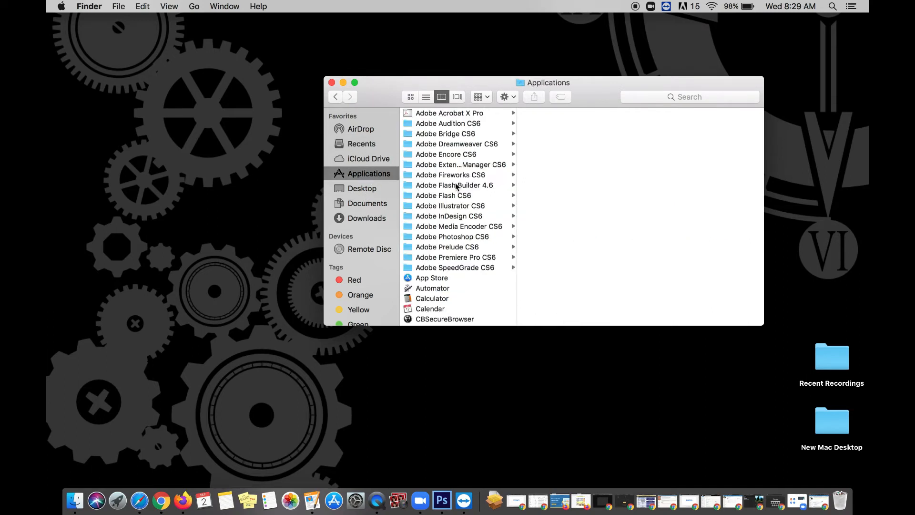
scroll("down", 3)
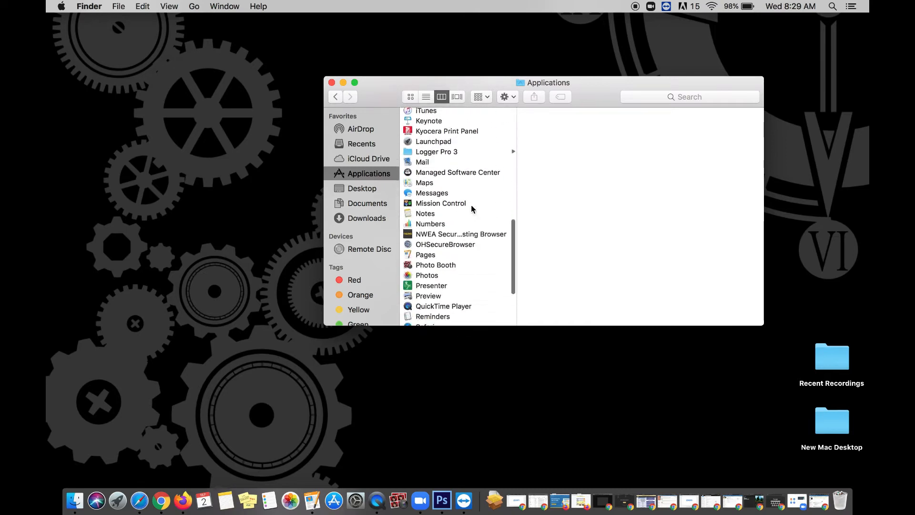
scroll("down", 3)
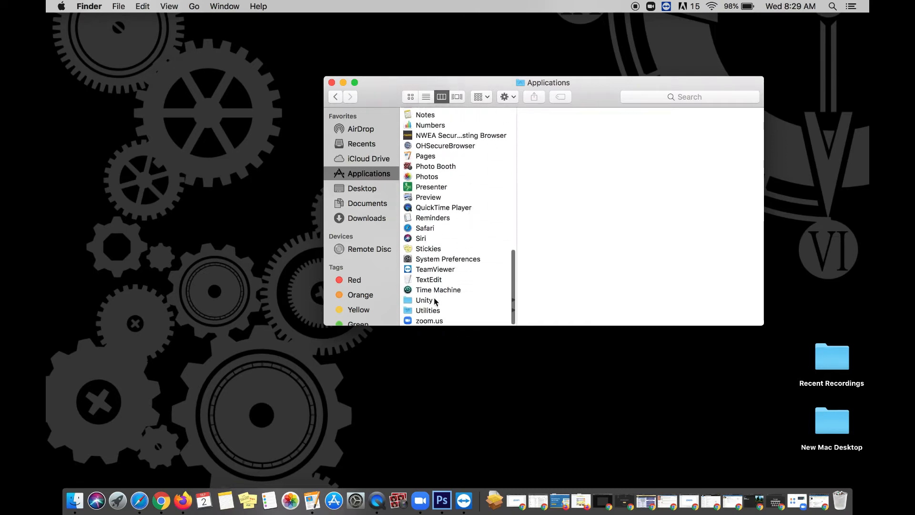
Step: Open the Unity folder and launch the Unity application
left_click(424, 300)
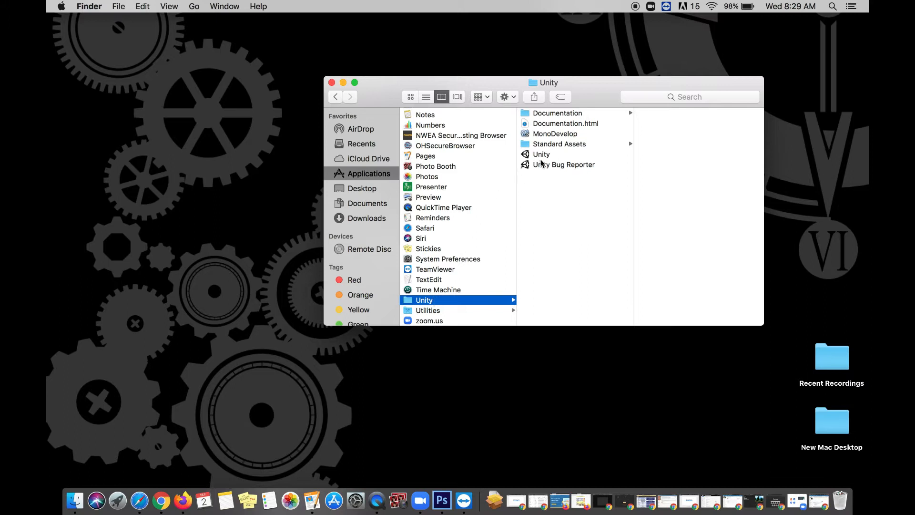
left_click(541, 154)
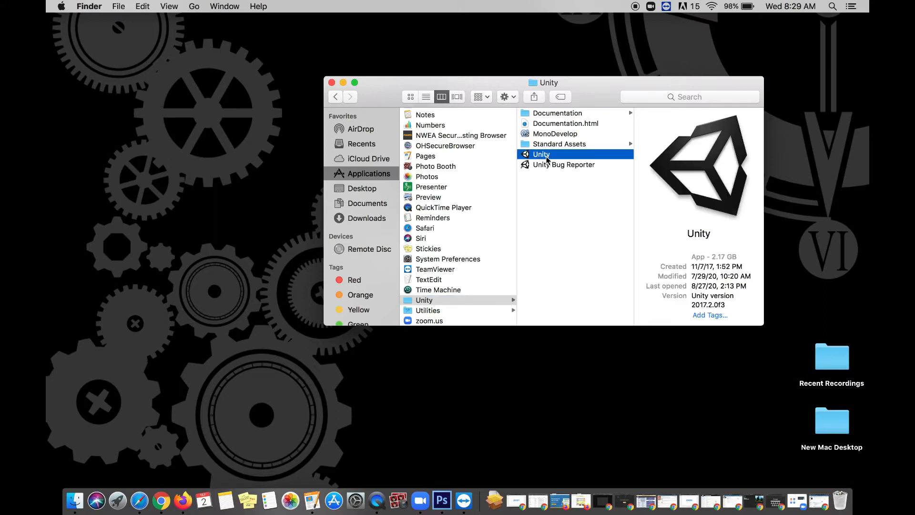
double_click(541, 154)
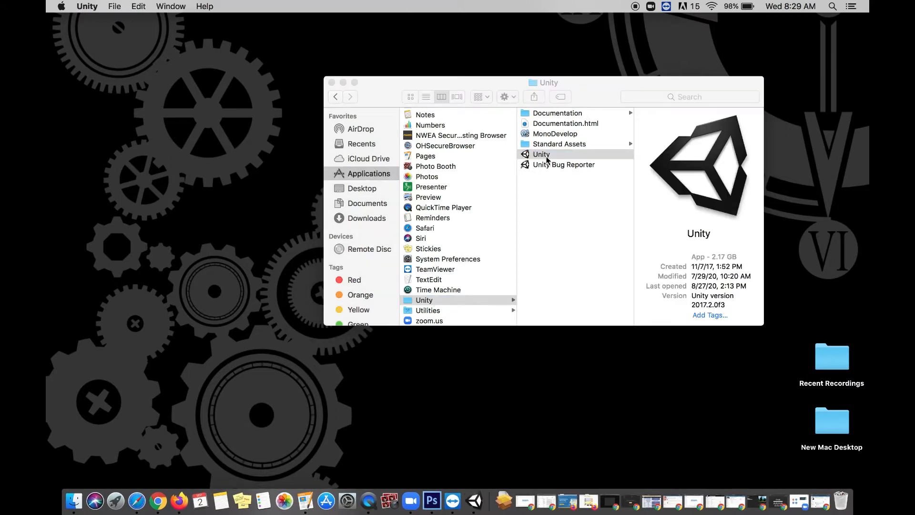
Step: Start a new Unity project and set its save location to the Desktop
double_click(542, 154)
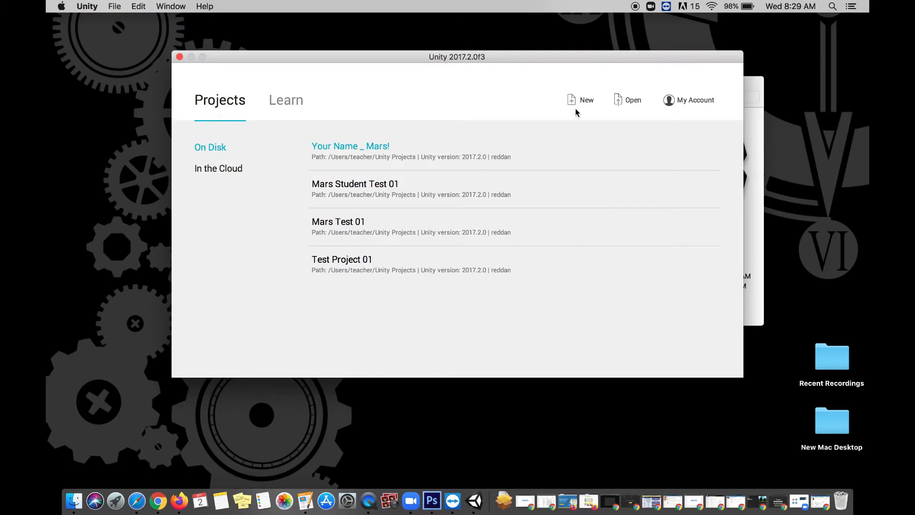
mouse_move(586, 105)
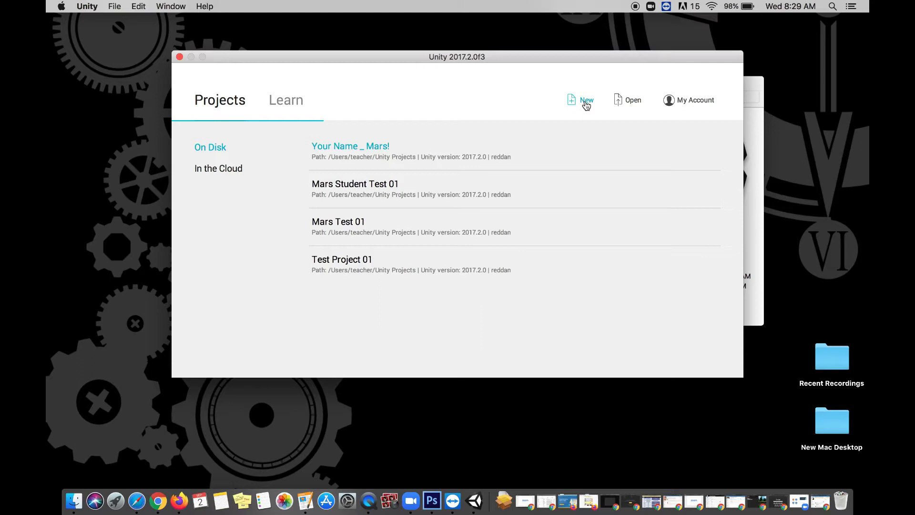
left_click(587, 100)
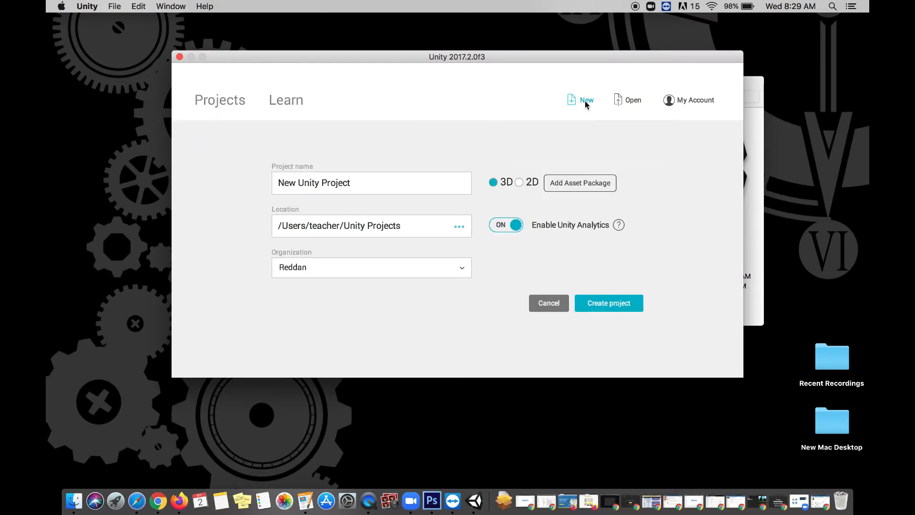
mouse_move(496, 194)
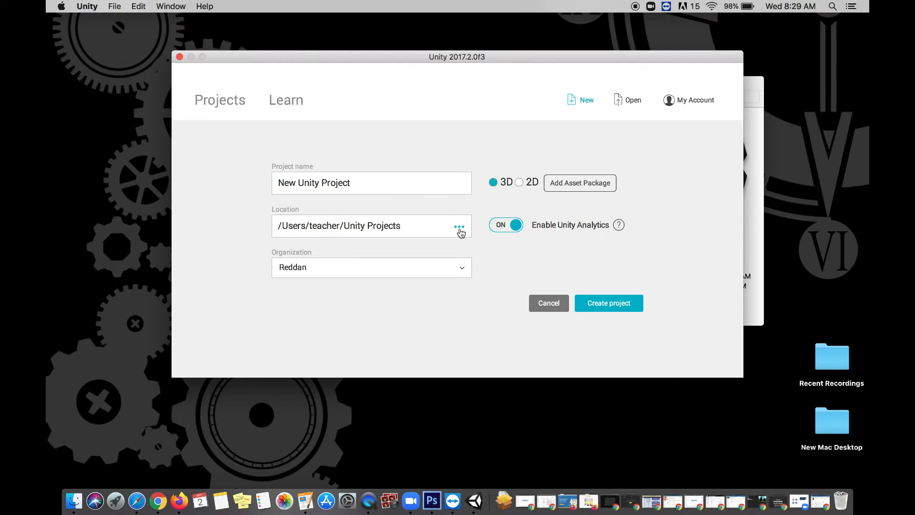
left_click(460, 227)
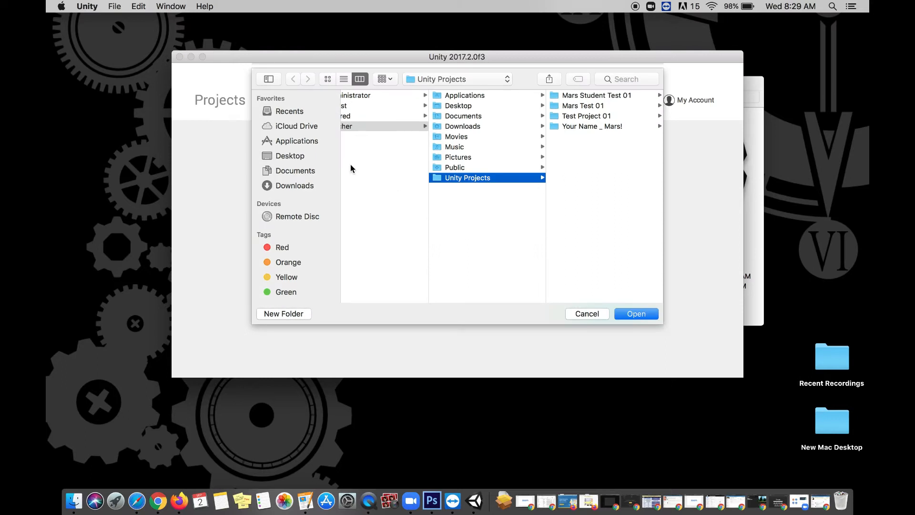
left_click(290, 156)
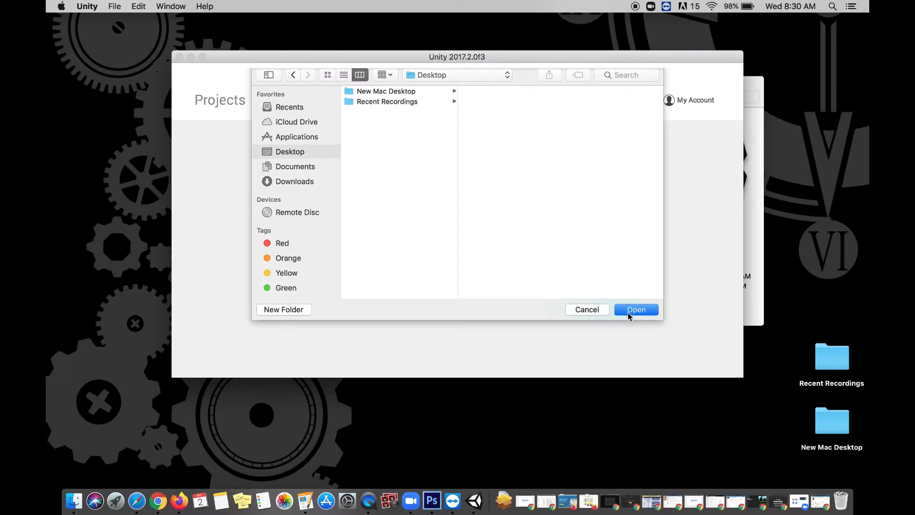
left_click(636, 308)
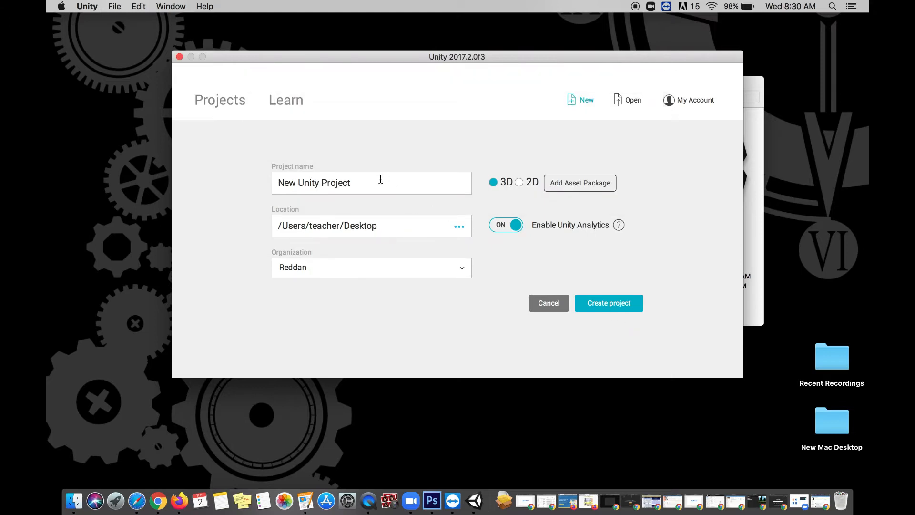
Step: Name the project 'Your Name _ Adventure!' and create it
type("Y")
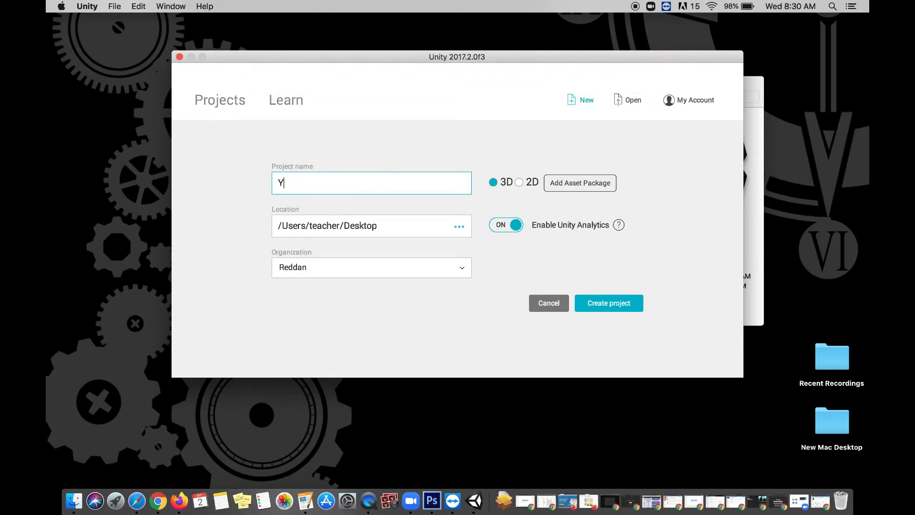
type("our Name")
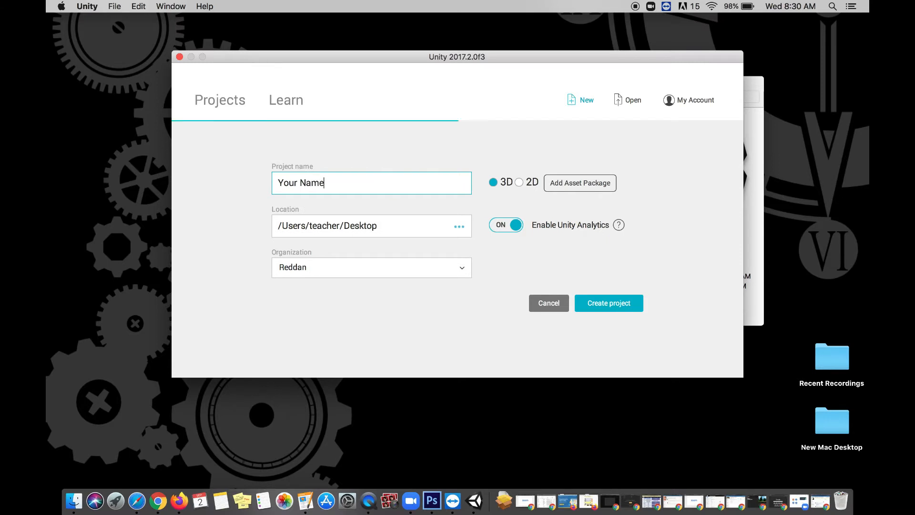
type("_ Ad")
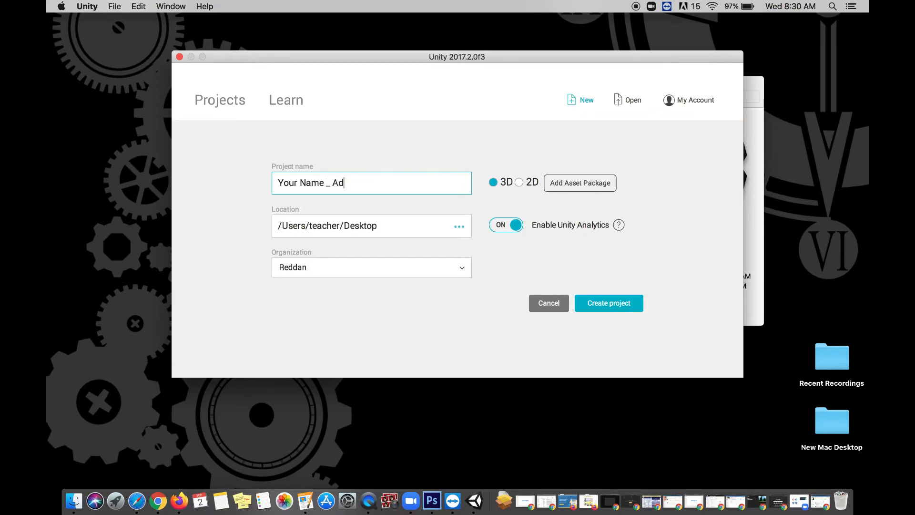
type("venture!")
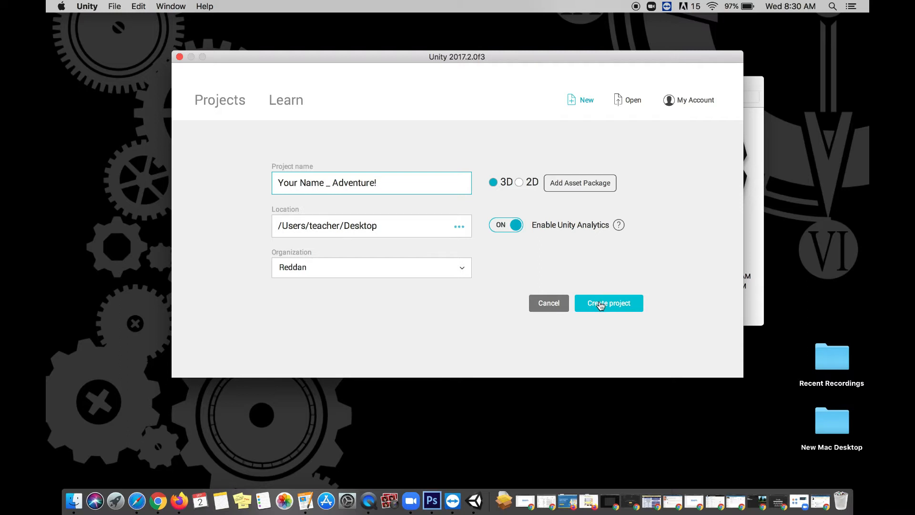
left_click(609, 303)
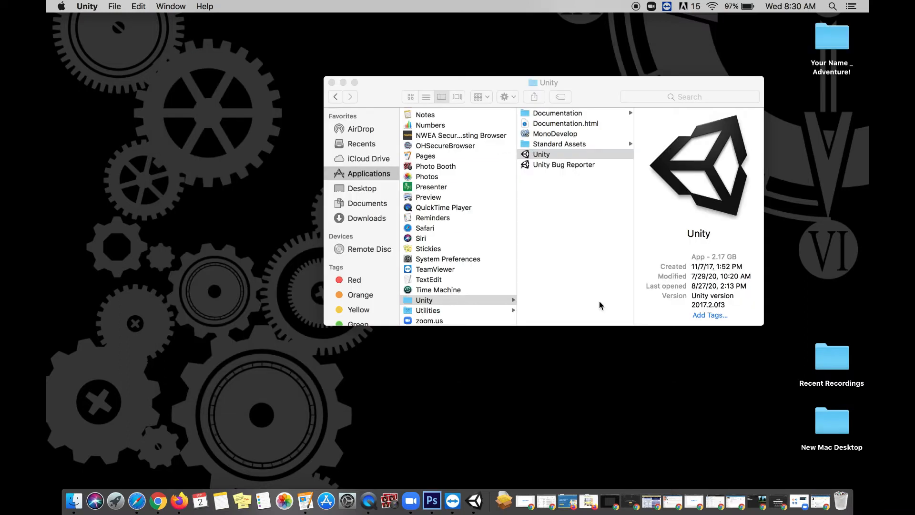
Step: Load the project in the editor and review its Services overview with Analytics enabled
double_click(541, 154)
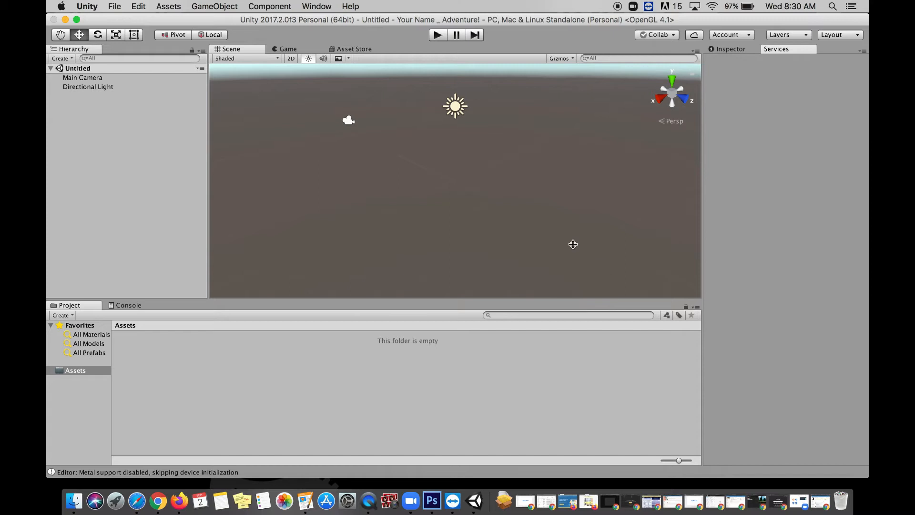
left_click(776, 48)
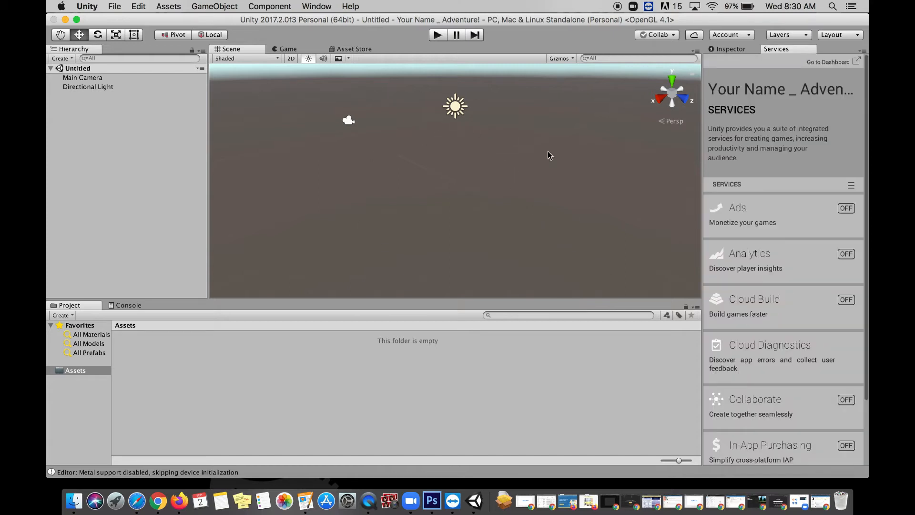
left_click(846, 254)
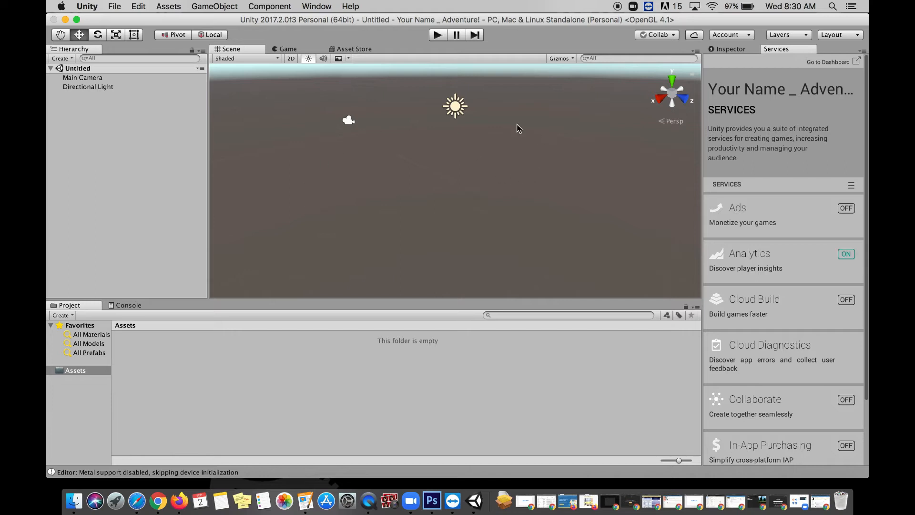
mouse_move(83, 99)
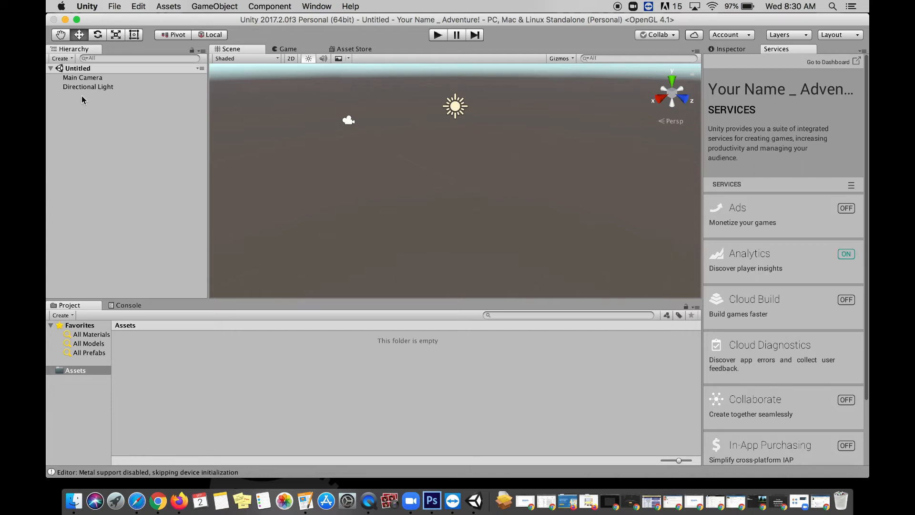
Step: Select the Main Camera and Directional Light, then show the project's Assets folder
left_click(82, 77)
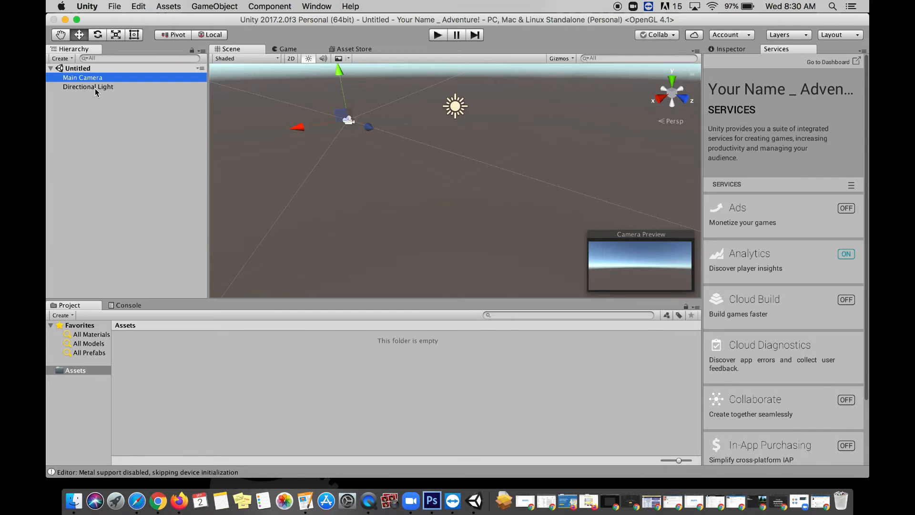
left_click(88, 87)
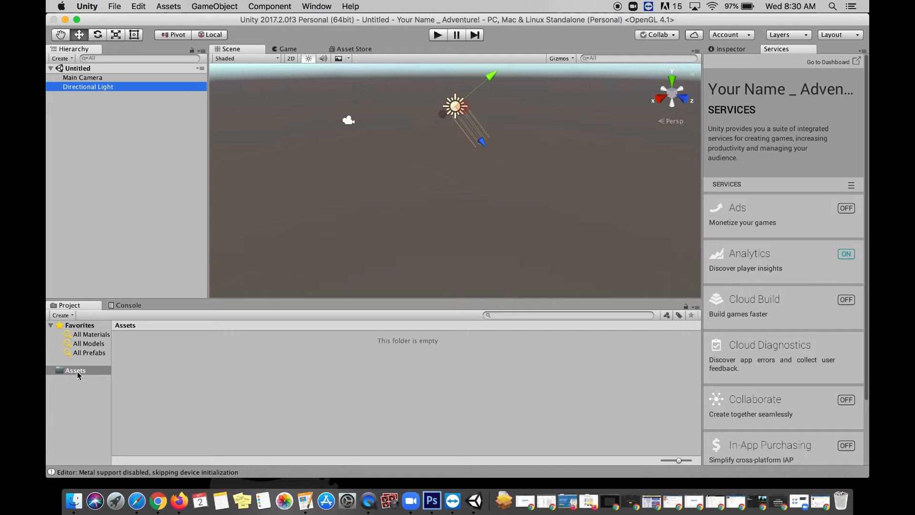
left_click(74, 370)
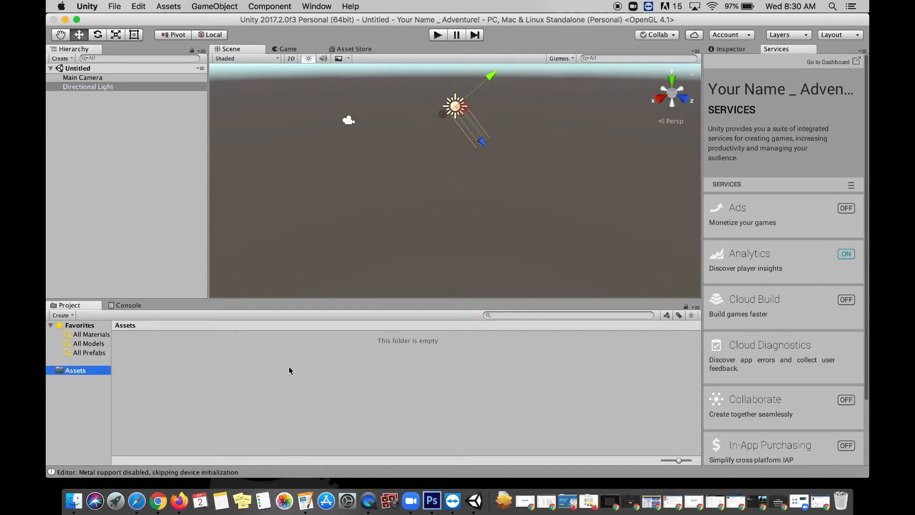
mouse_move(556, 337)
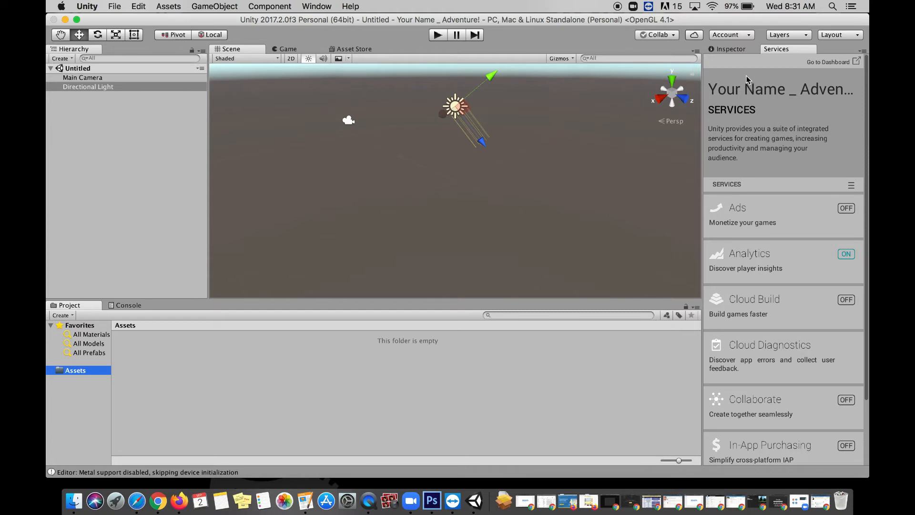
mouse_move(785, 42)
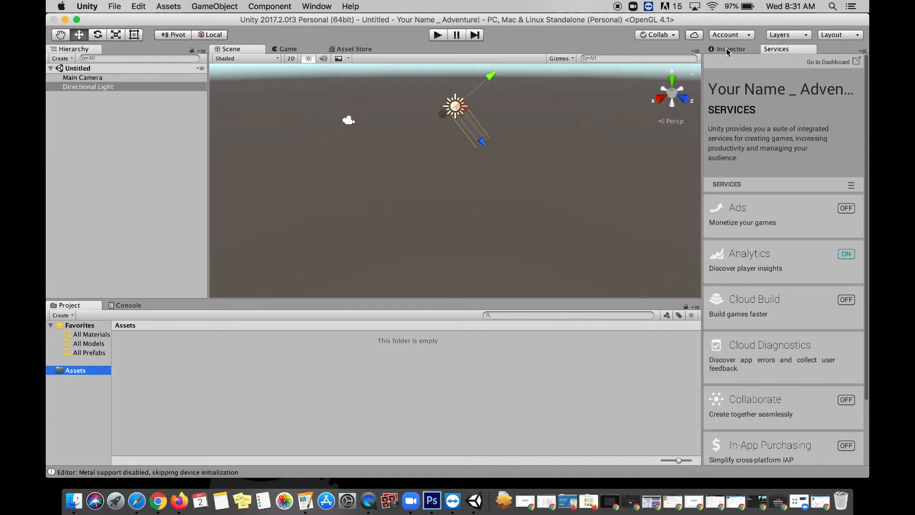
Step: Inspect the Directional Light and Main Camera, ending on the camera's settings and preview
left_click(730, 49)
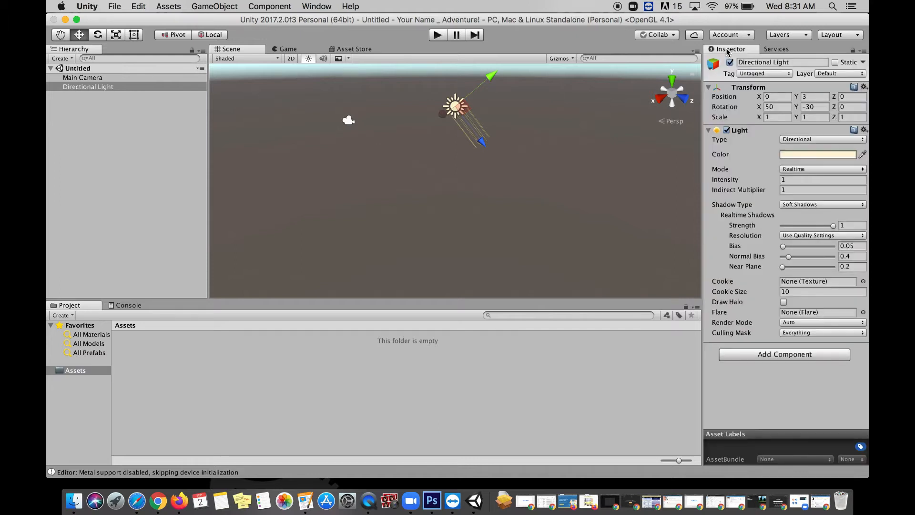
left_click(82, 77)
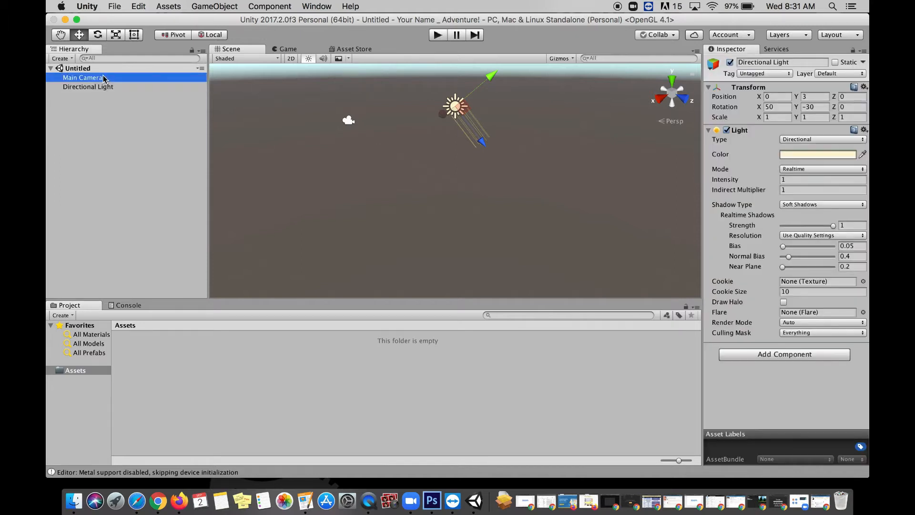
left_click(88, 87)
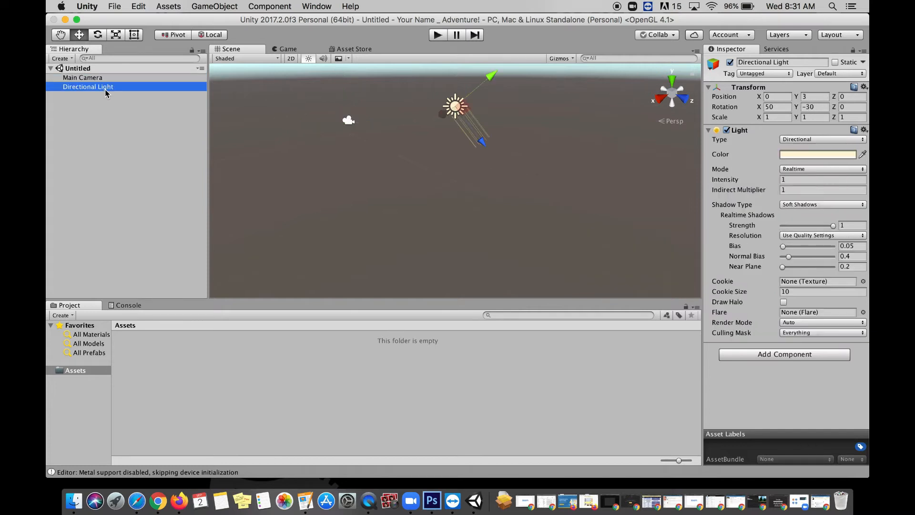
left_click(82, 78)
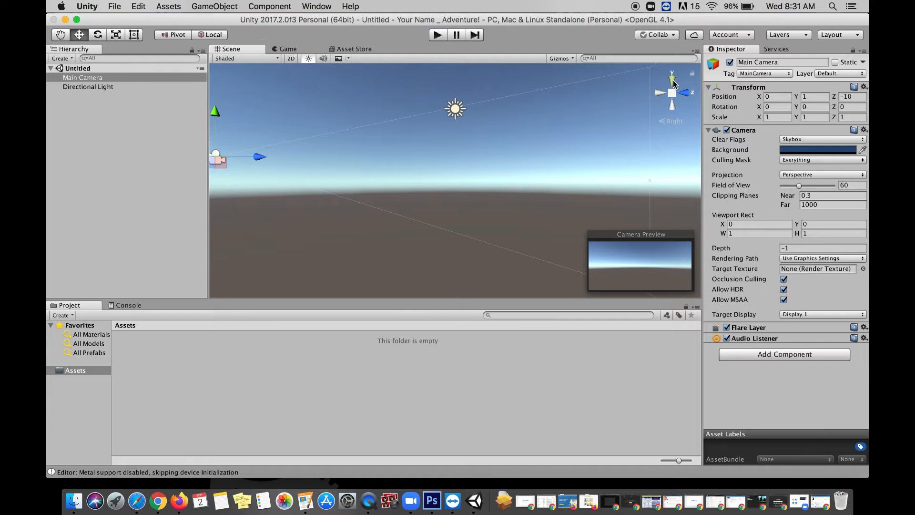
Step: View the scene from the front, check the Game camera output, return to Scene and deselect all
left_click(672, 76)
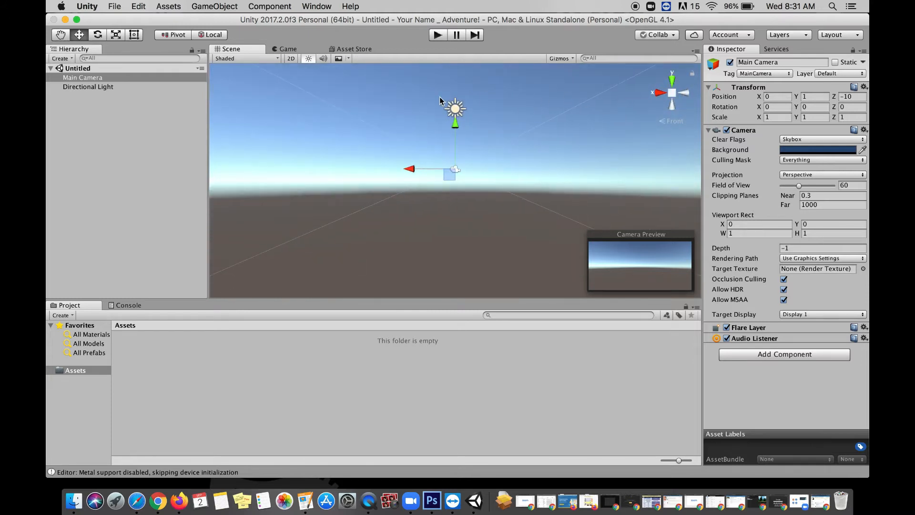
mouse_move(355, 111)
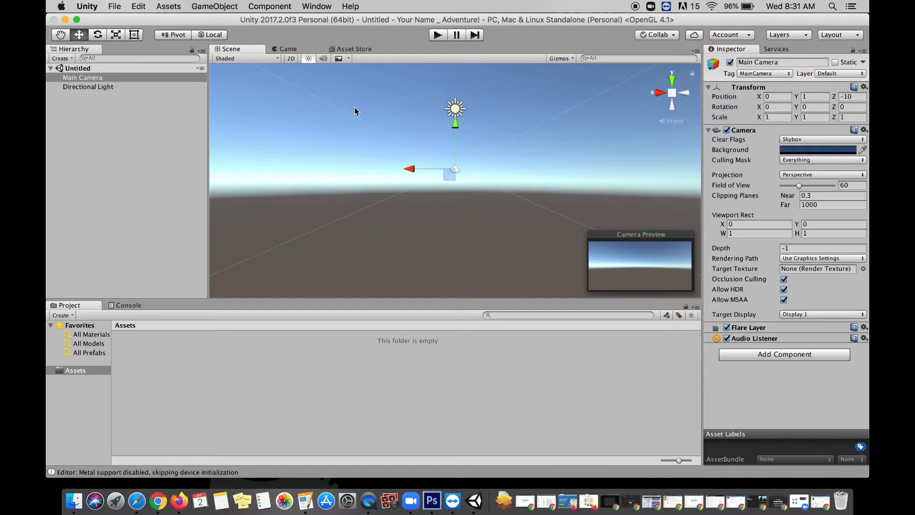
left_click(287, 49)
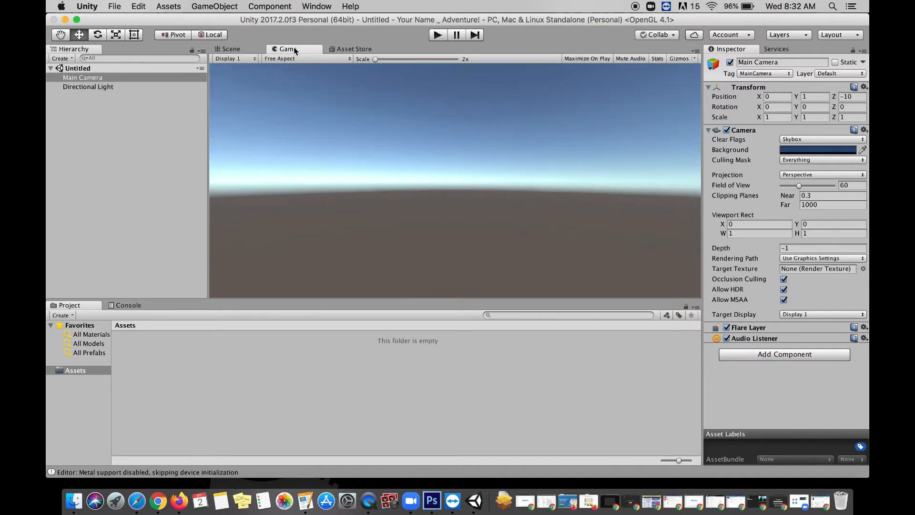
left_click(231, 48)
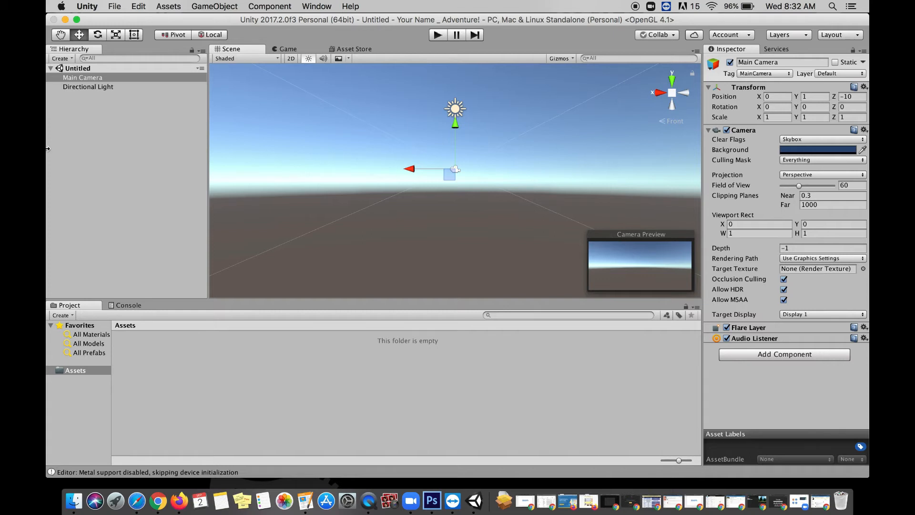
left_click(61, 316)
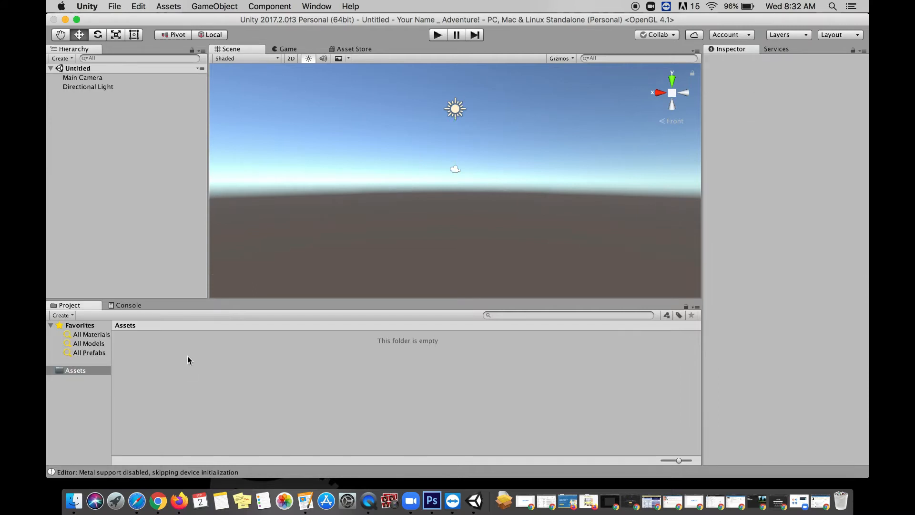
Step: Create a new folder named Textures in the project's Assets
right_click(188, 360)
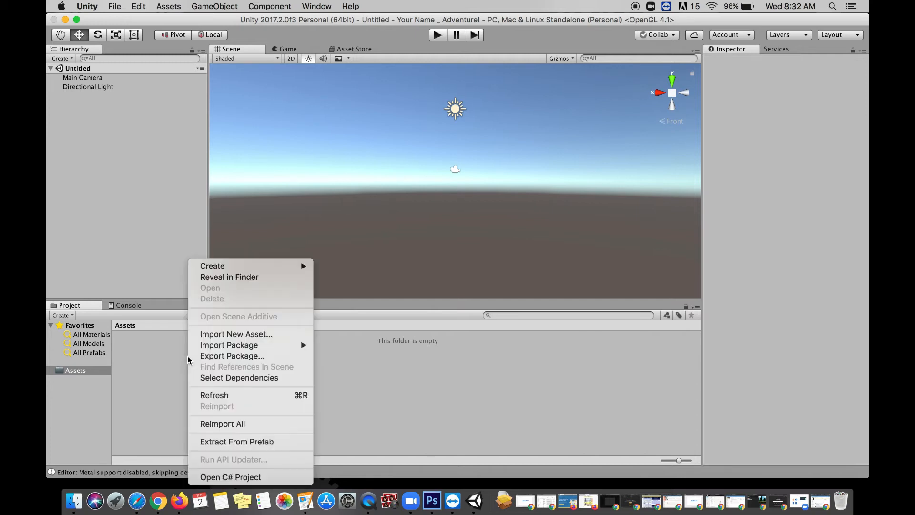
mouse_move(250, 266)
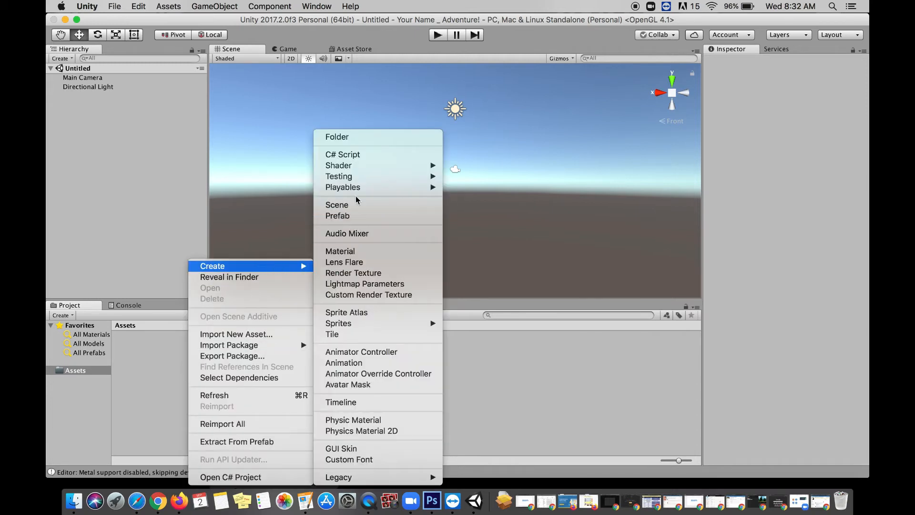
mouse_move(352, 136)
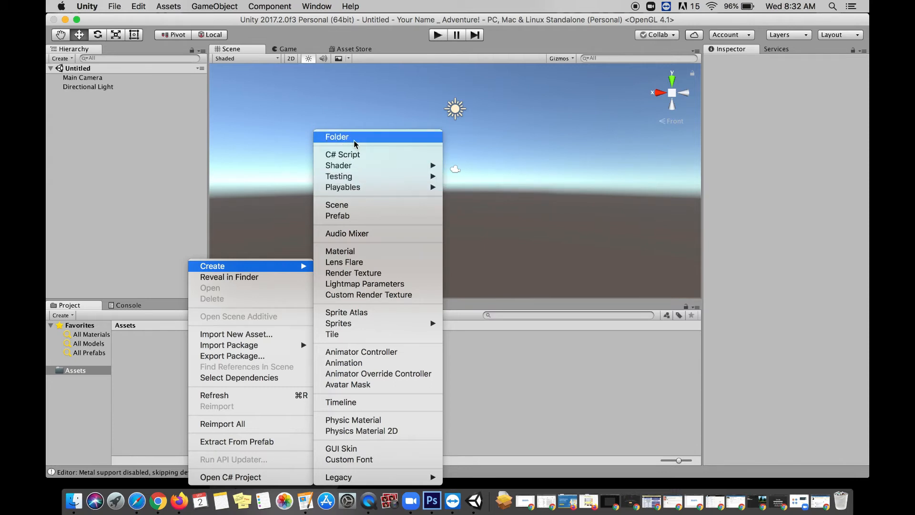
left_click(336, 137)
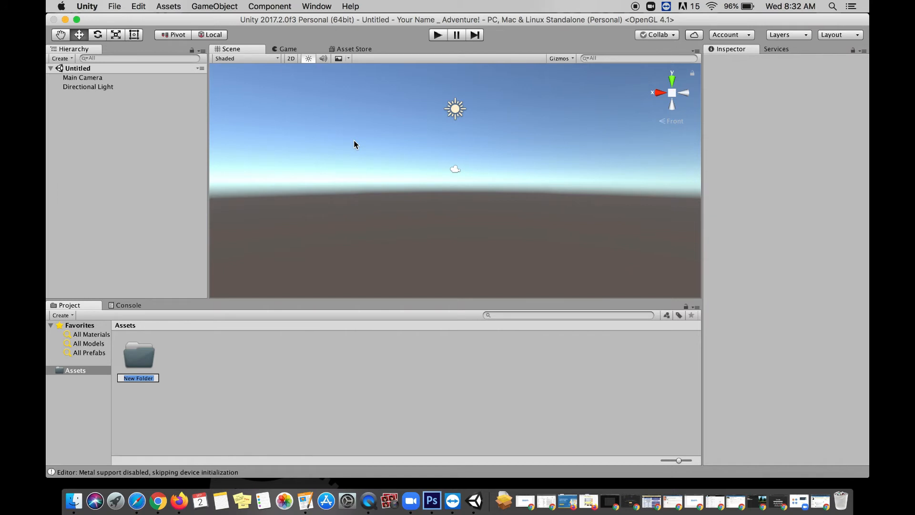
type("Textures")
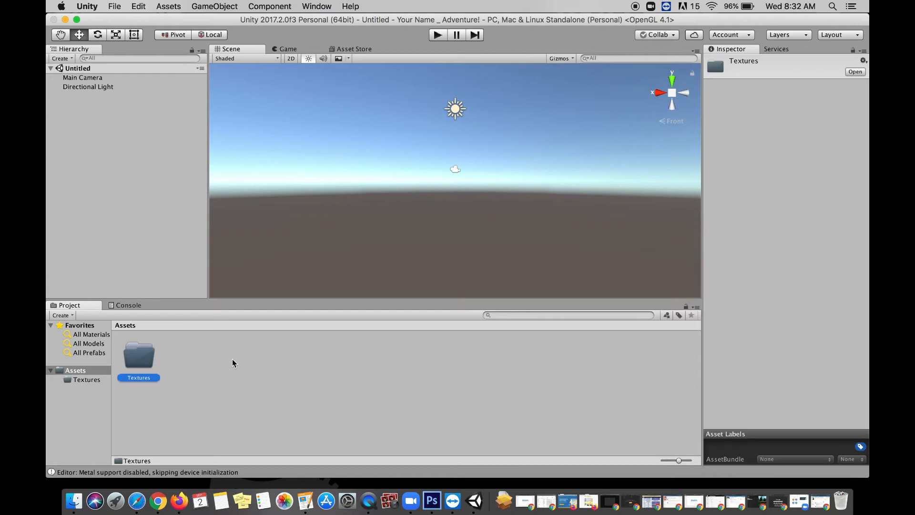
left_click(234, 362)
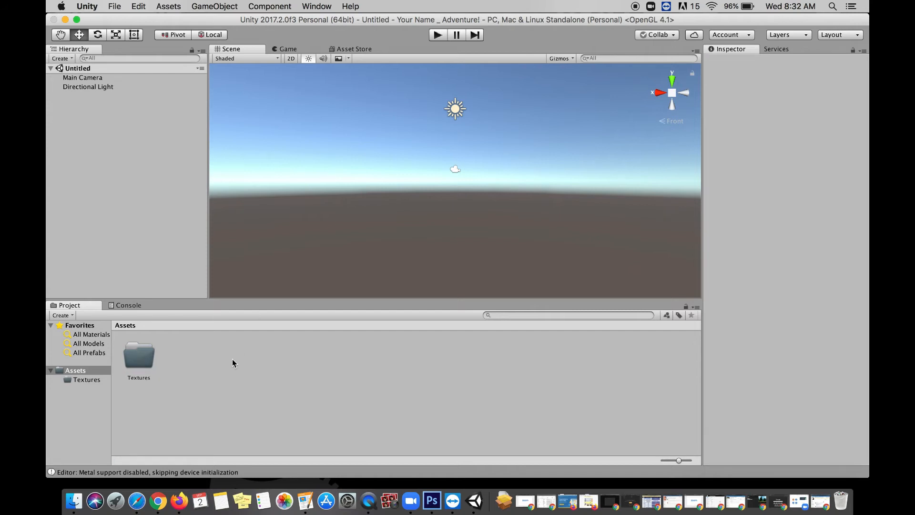
mouse_move(170, 6)
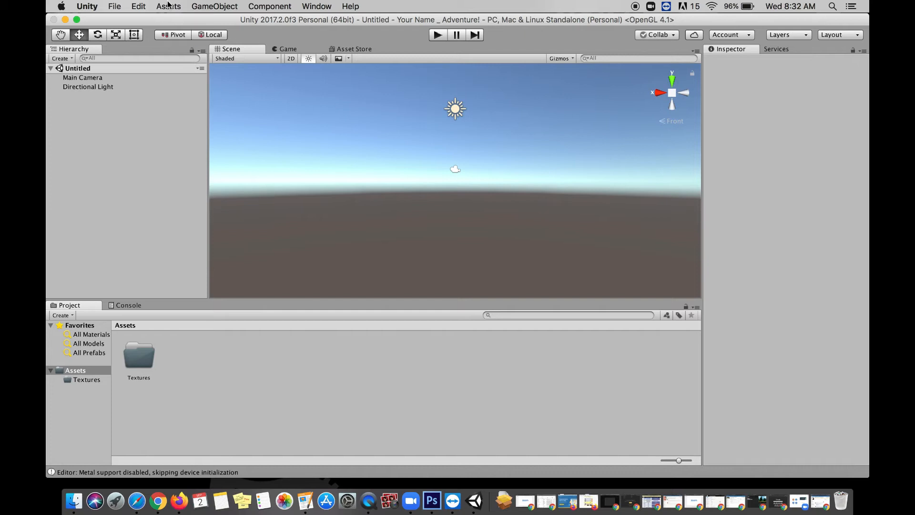
mouse_move(363, 444)
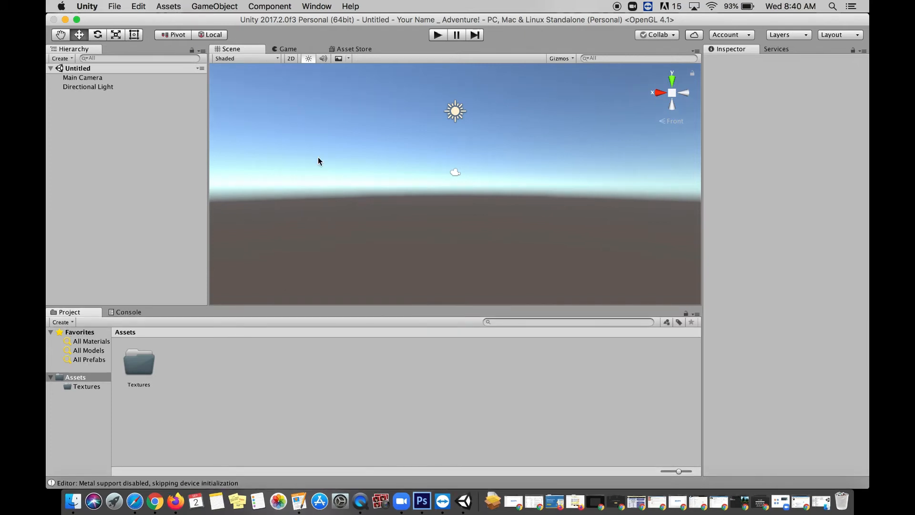
Step: Add a Cube 3D object to the scene from the GameObject menu
left_click(215, 6)
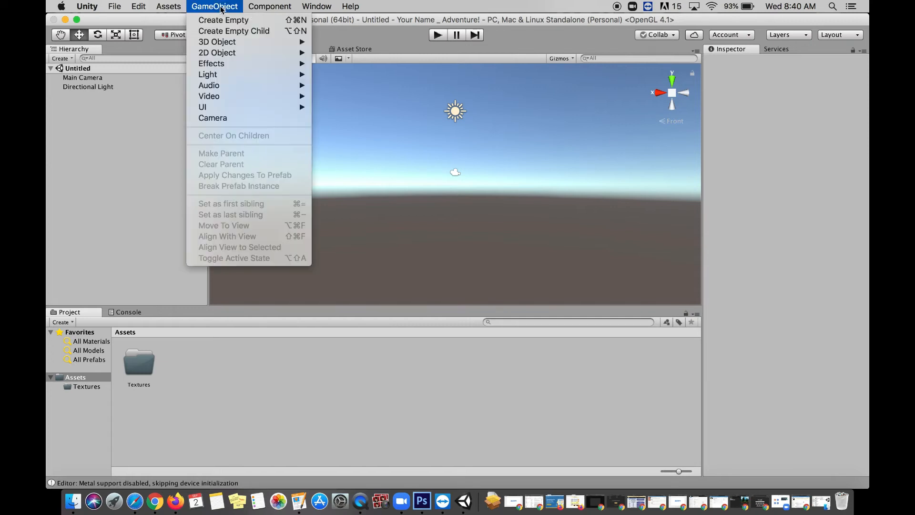
mouse_move(218, 41)
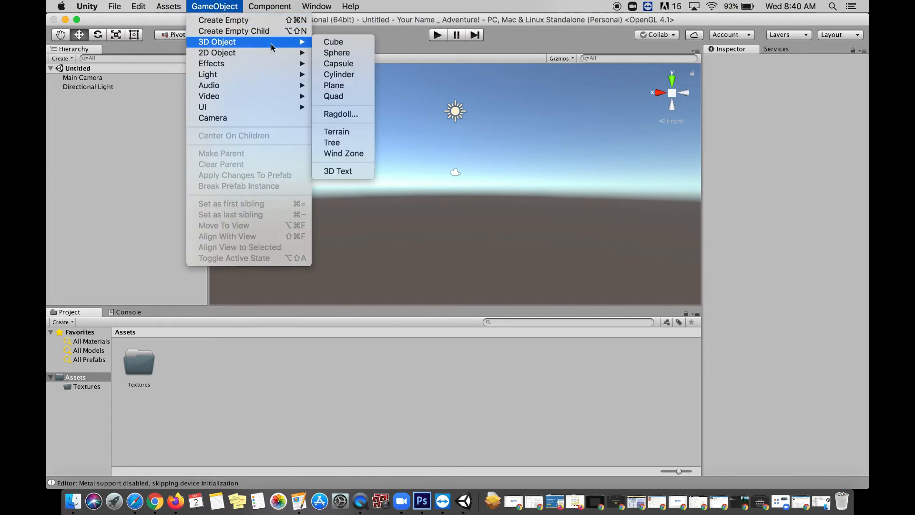
mouse_move(333, 41)
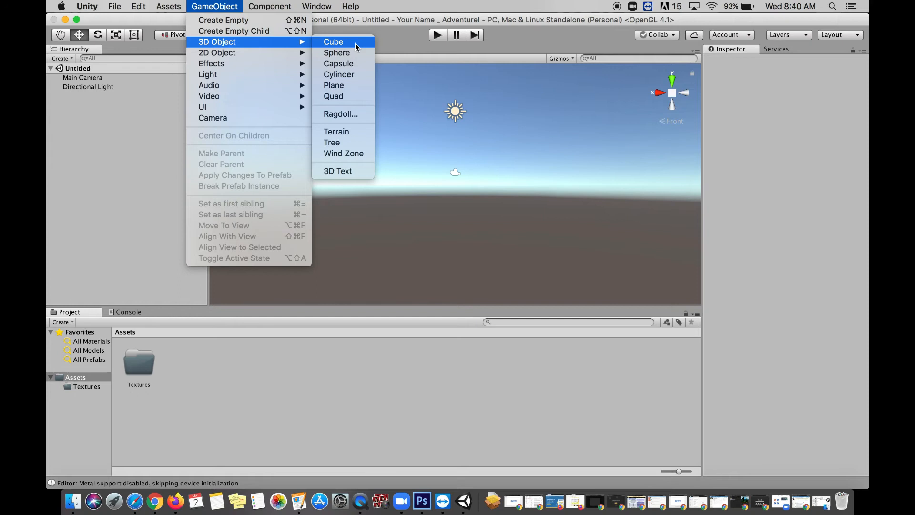
left_click(333, 41)
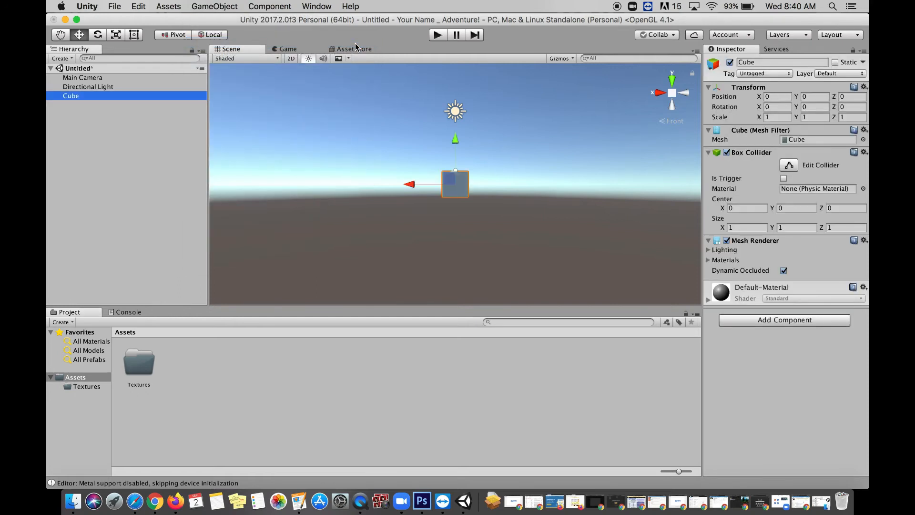
mouse_move(394, 180)
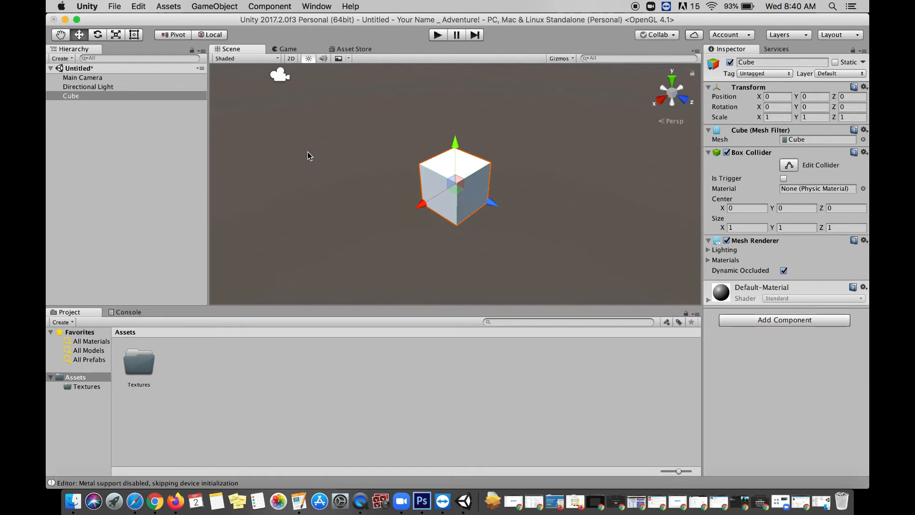
mouse_move(440, 191)
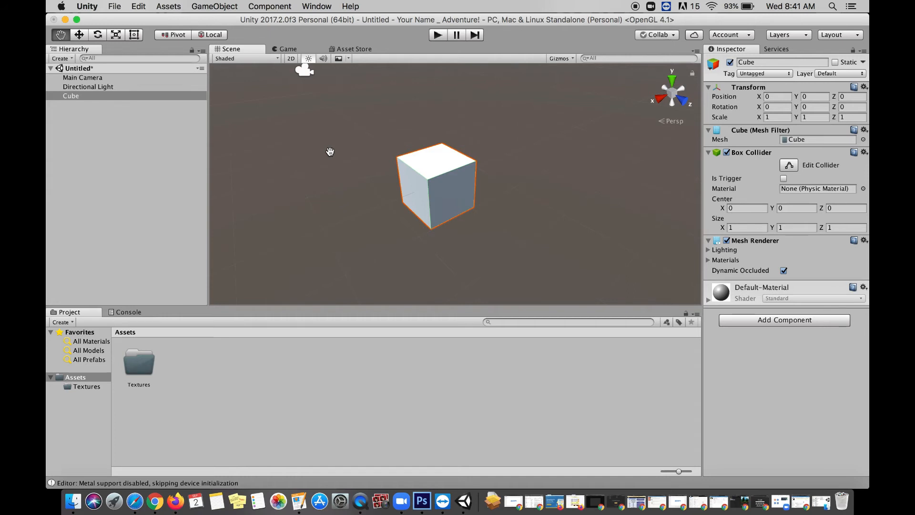
Step: Zoom the scene view around the new cube
scroll("down", 3)
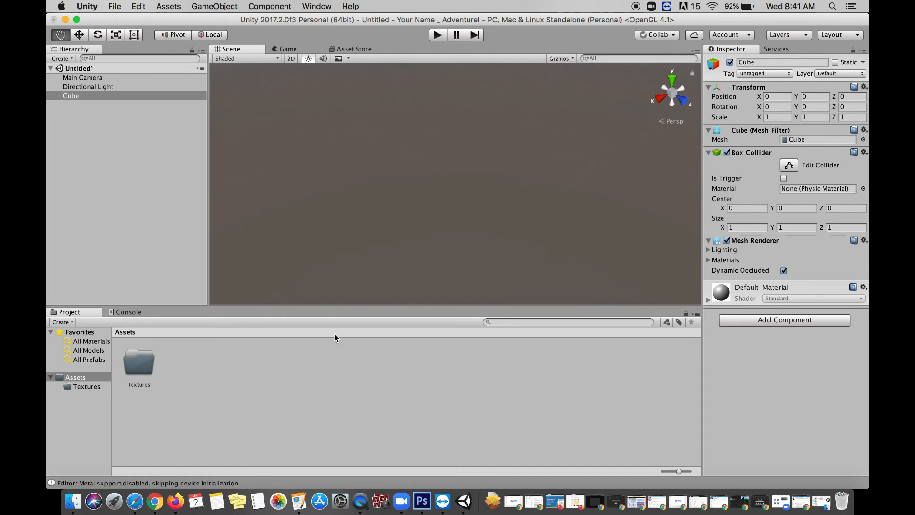
Step: Select the Cube in the Hierarchy and switch to the Move tool
left_click(88, 87)
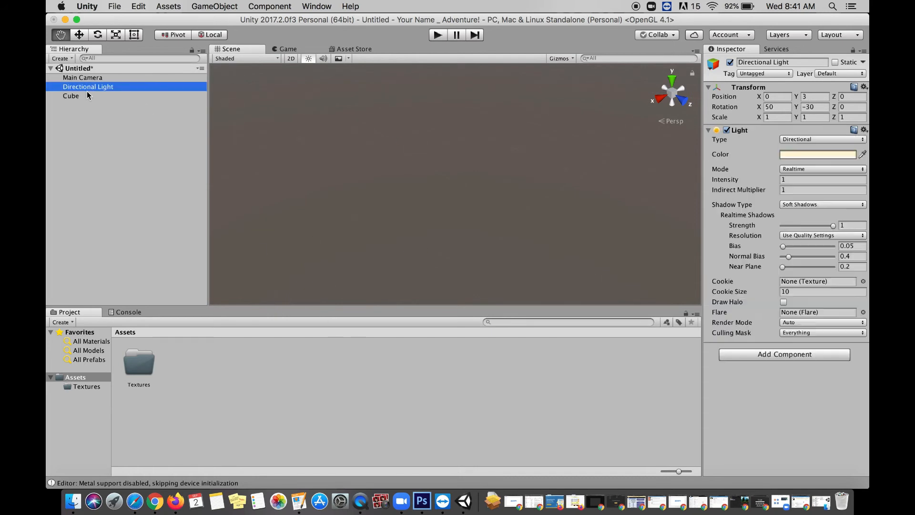
left_click(71, 95)
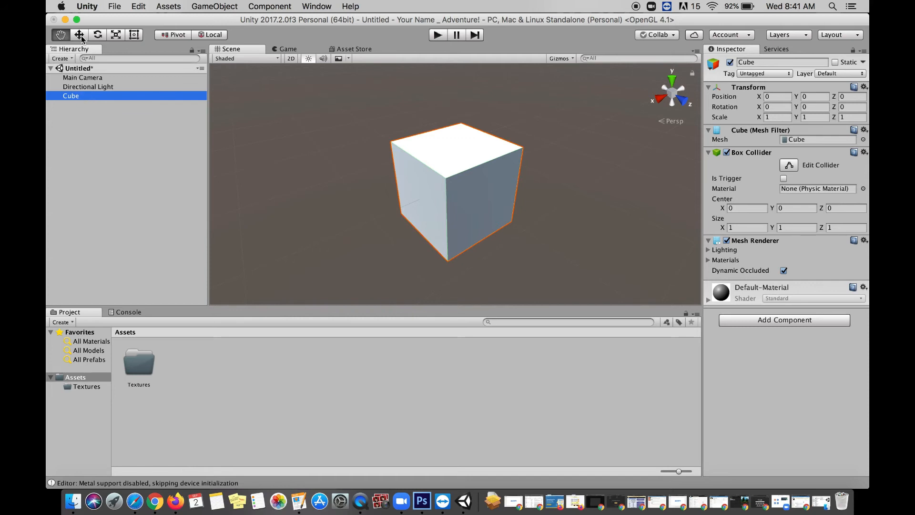
left_click(79, 36)
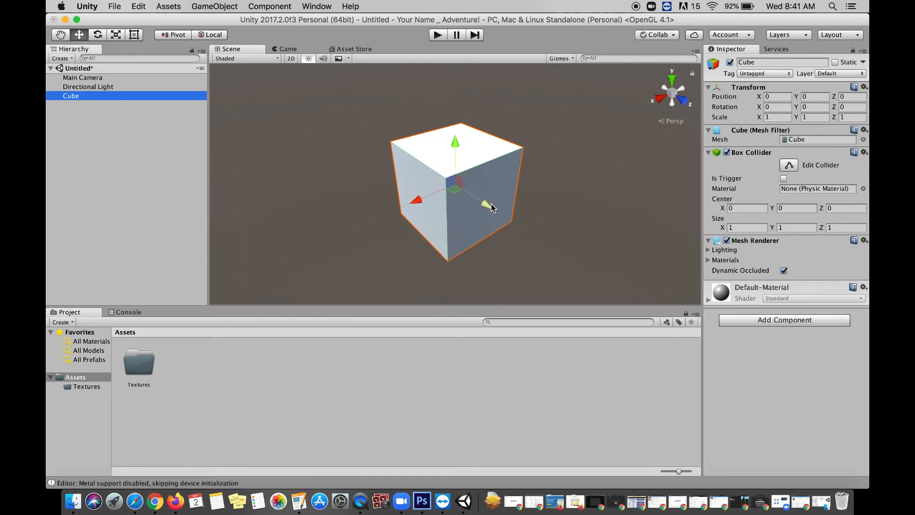
Step: Drag the cube's axis handles to move it to roughly X 0.74, Z -11.358 near the camera
left_click_drag(487, 205, 452, 149)
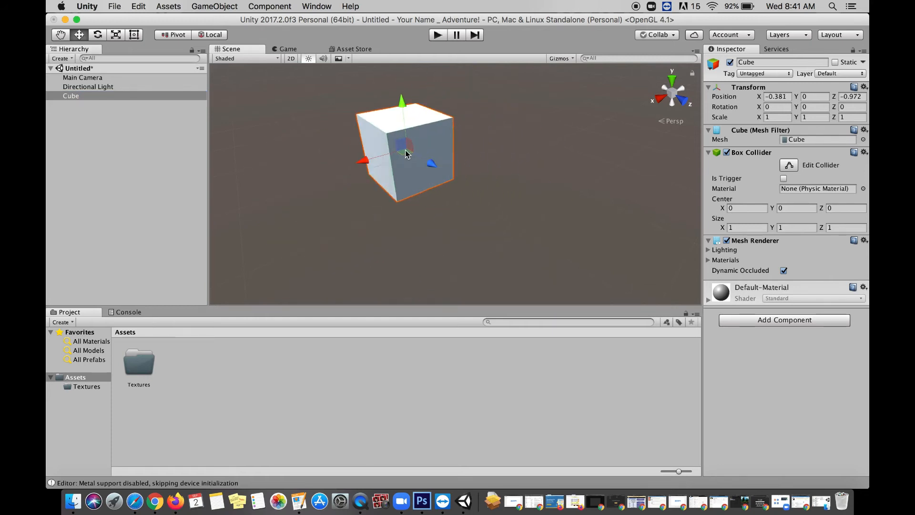
left_click_drag(405, 151, 297, 134)
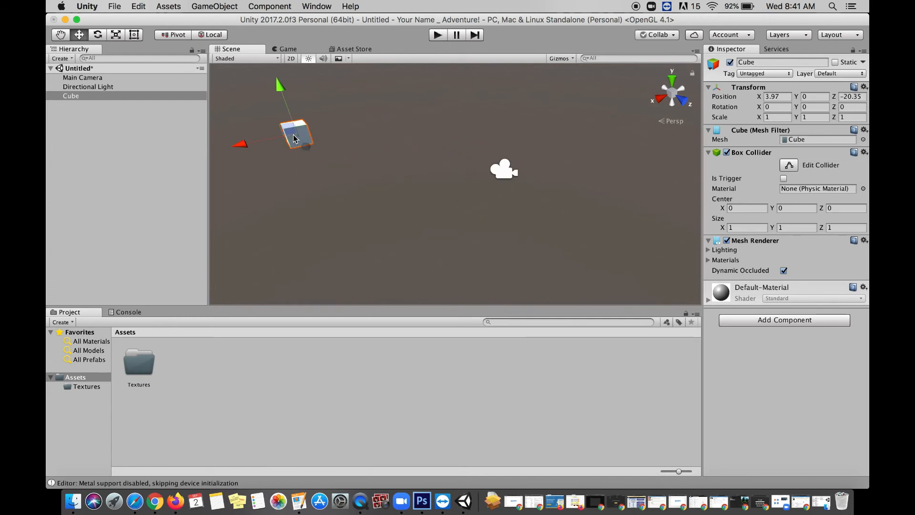
left_click_drag(294, 135, 406, 213)
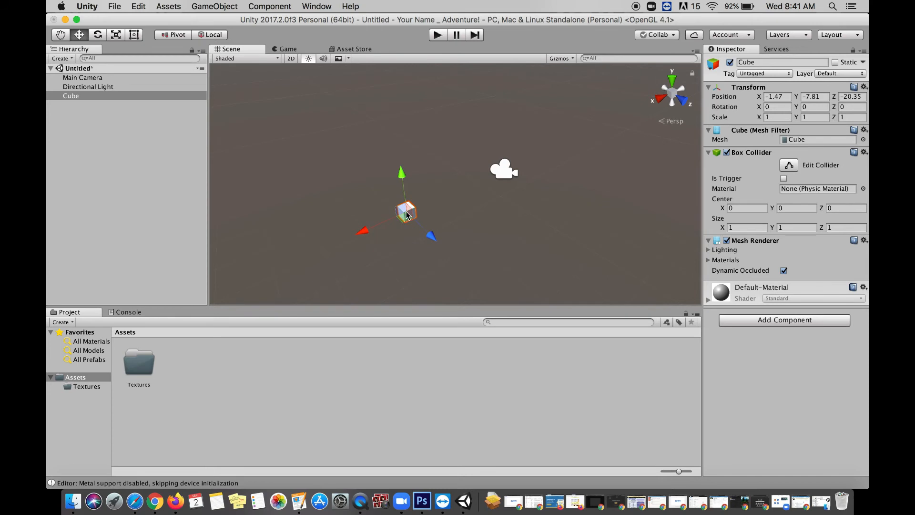
left_click_drag(406, 210, 447, 114)
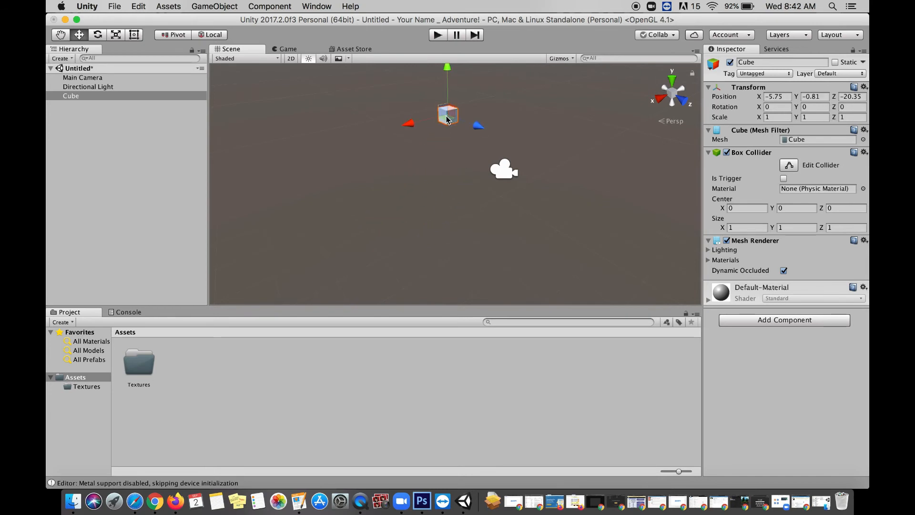
left_click_drag(448, 113, 372, 166)
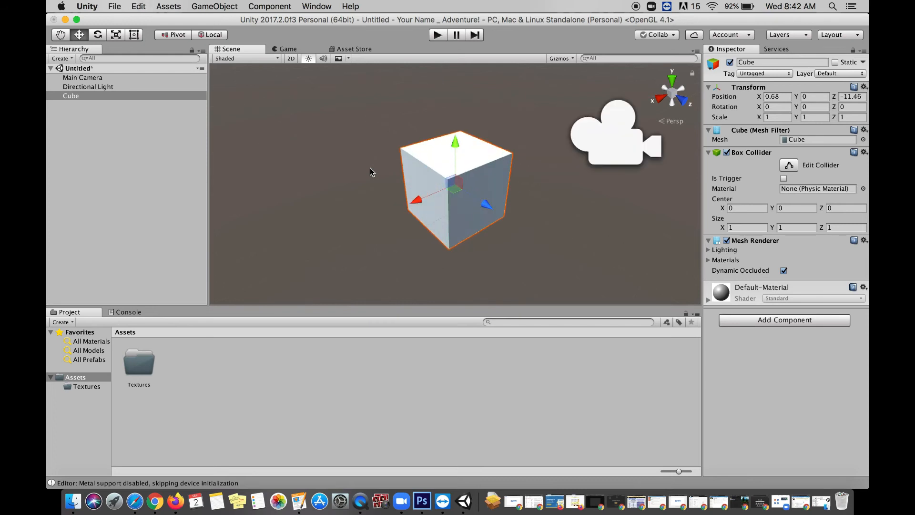
left_click_drag(456, 186, 400, 145)
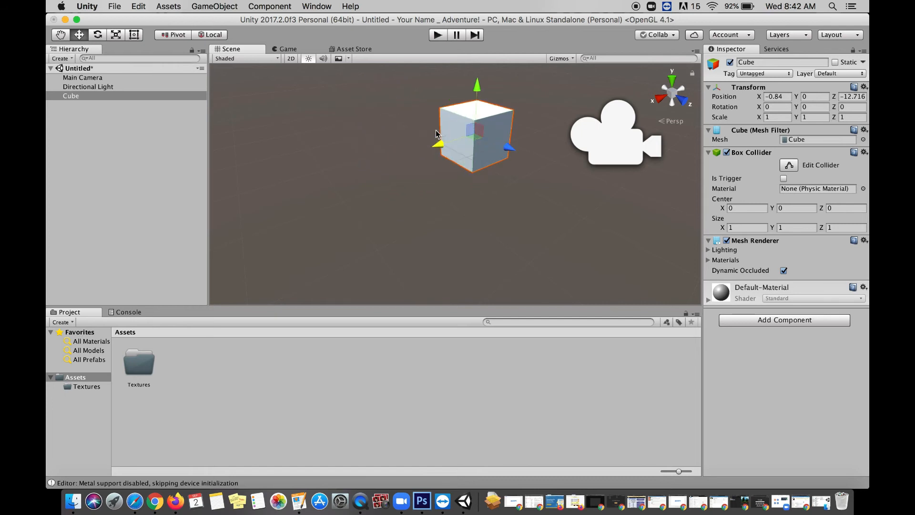
left_click_drag(438, 134, 476, 210)
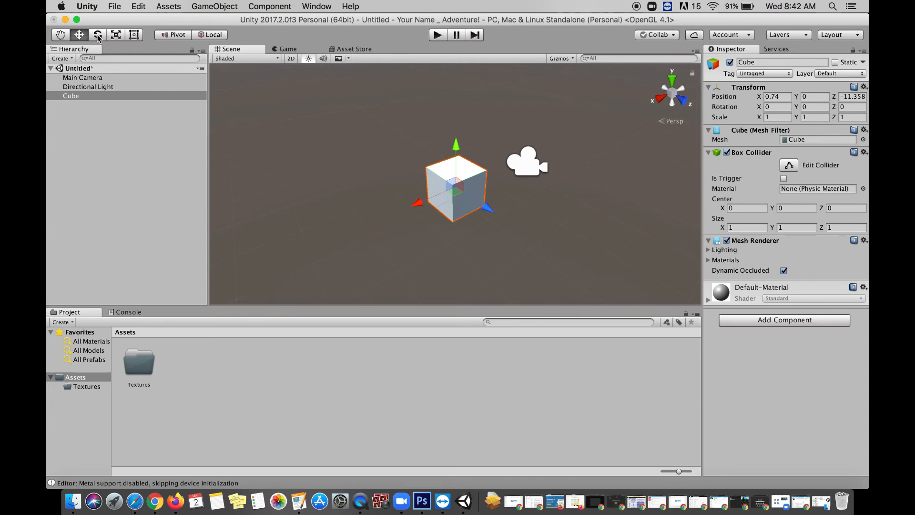
Step: With the Rotate tool, tilt the cube freely to about X -25, Y 4, Z -1.7
left_click(97, 34)
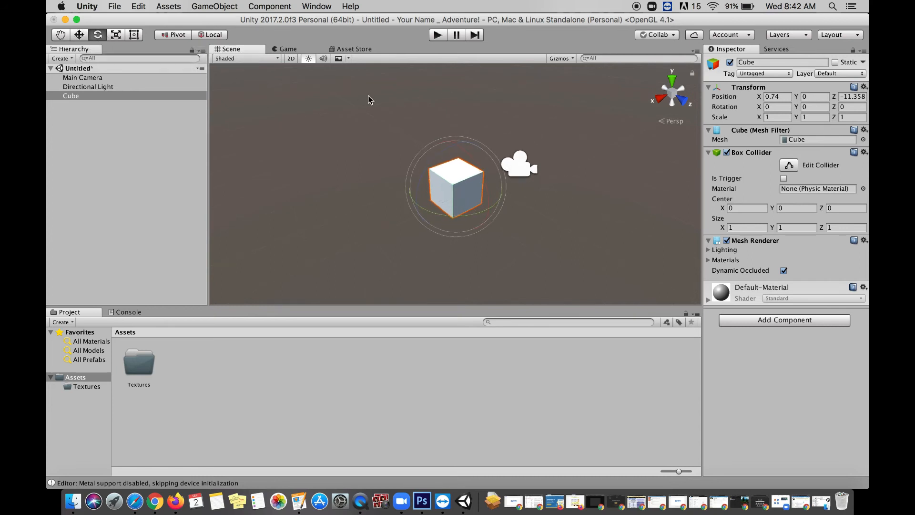
left_click_drag(368, 99, 449, 163)
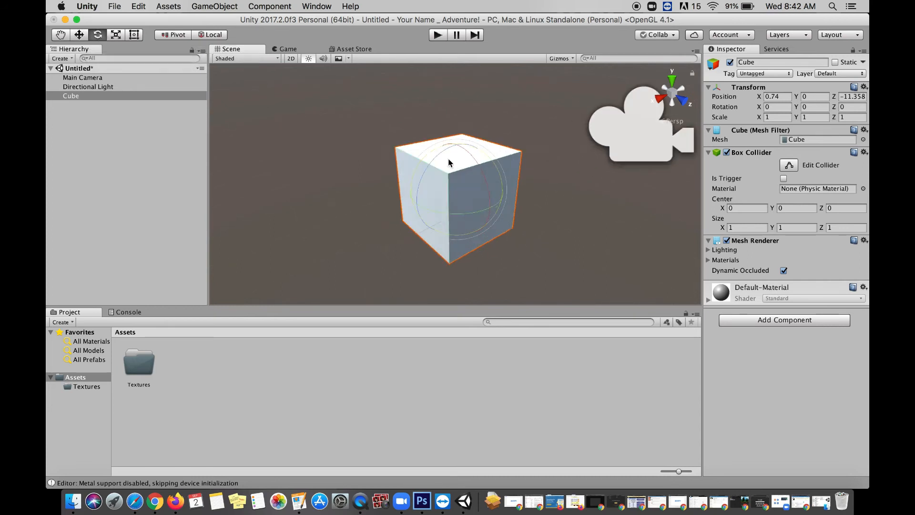
left_click_drag(449, 163, 397, 175)
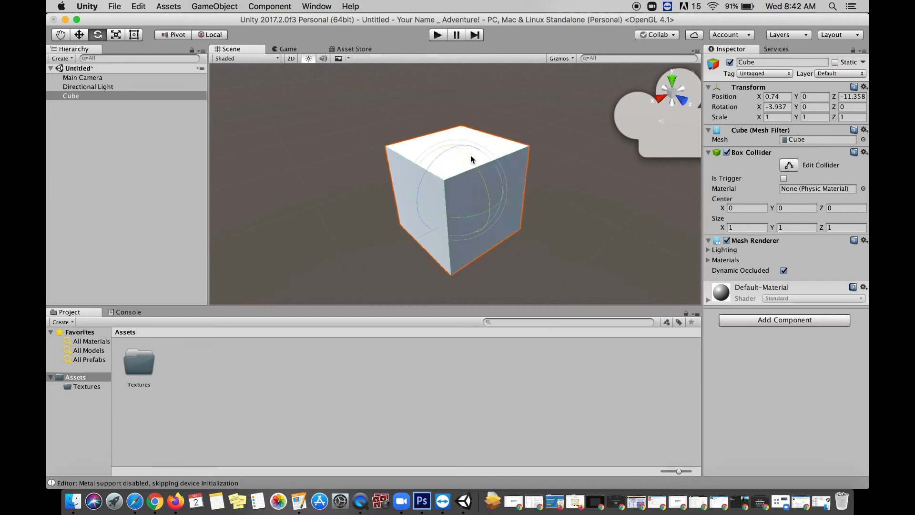
left_click_drag(472, 159, 456, 186)
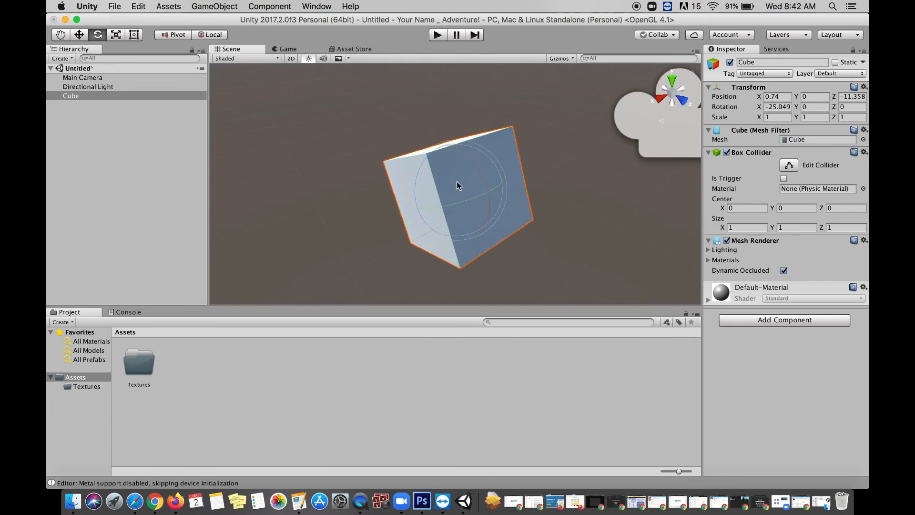
left_click_drag(459, 186, 412, 215)
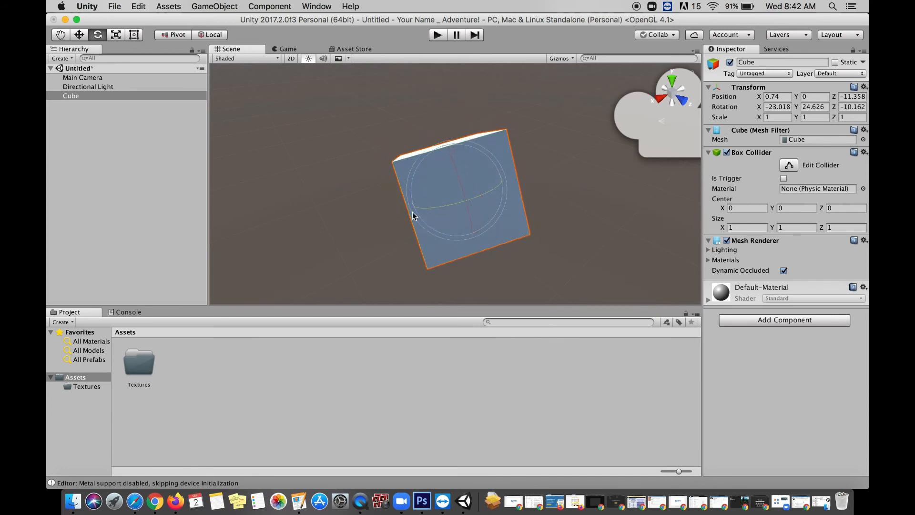
left_click_drag(415, 216, 542, 163)
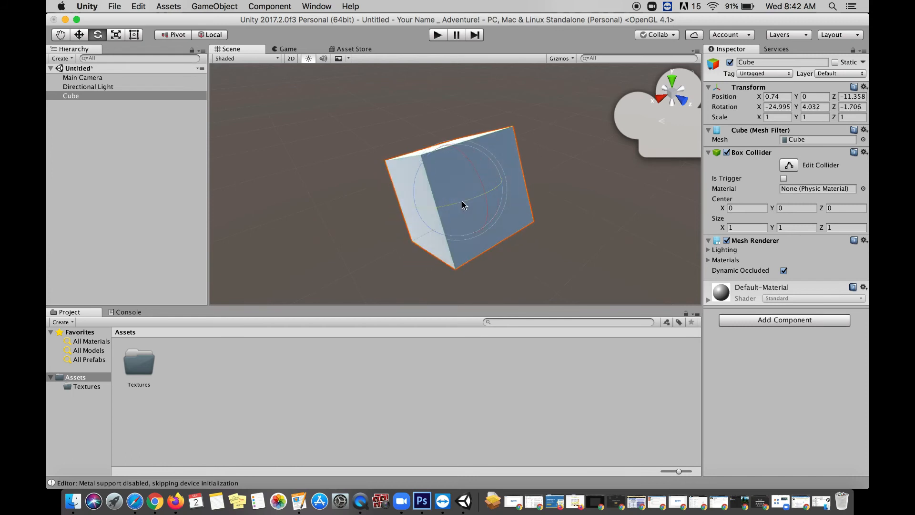
mouse_move(571, 201)
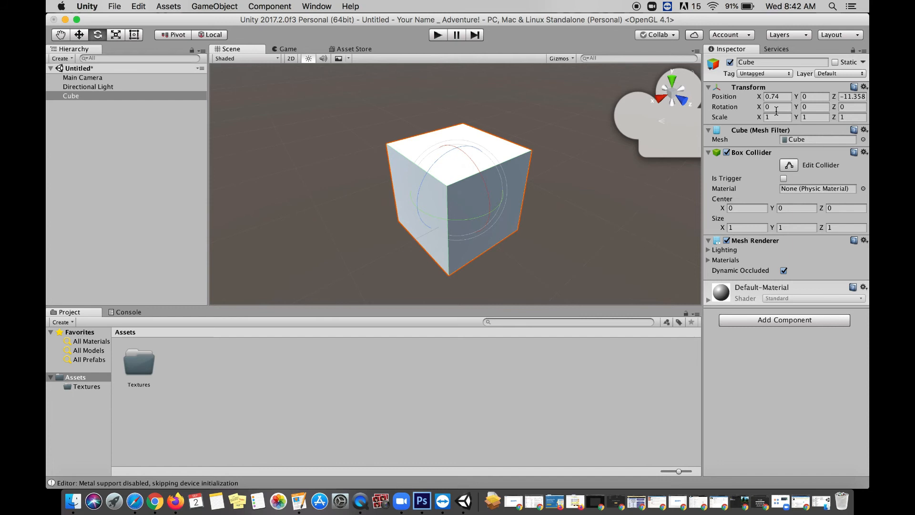
left_click(776, 106)
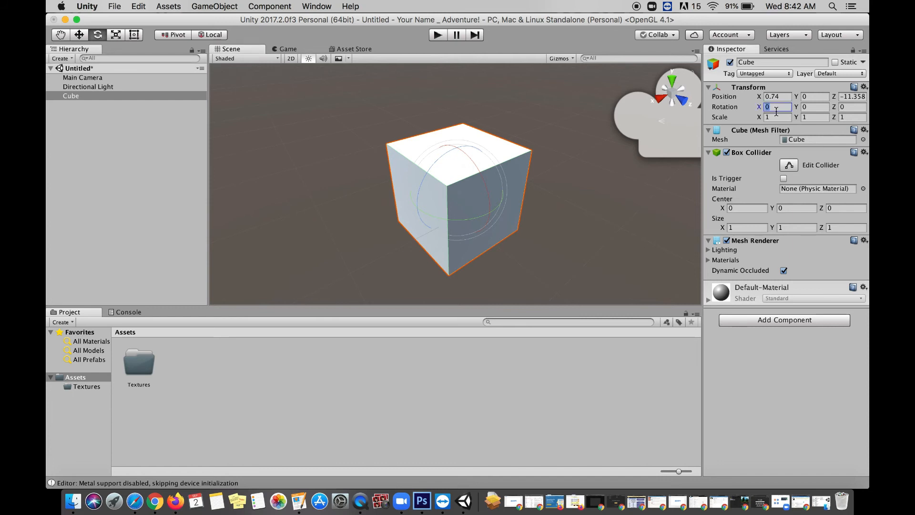
type("90")
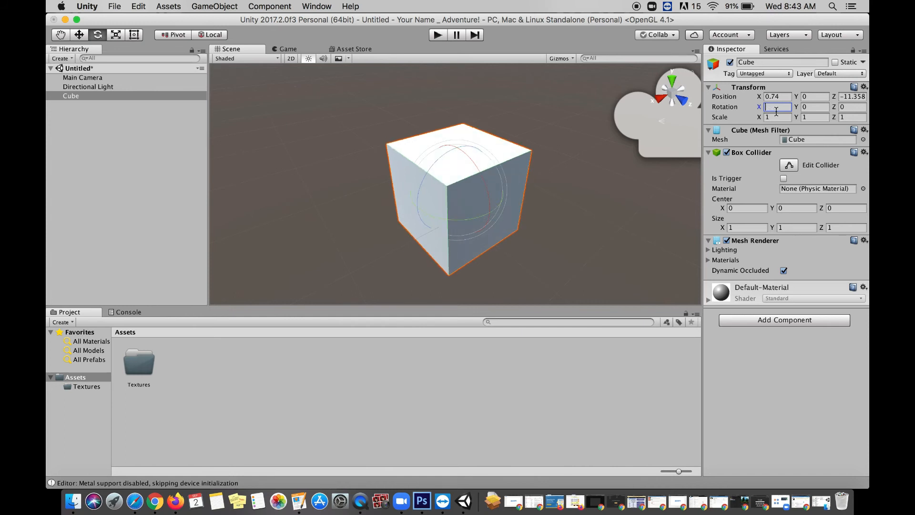
type("45")
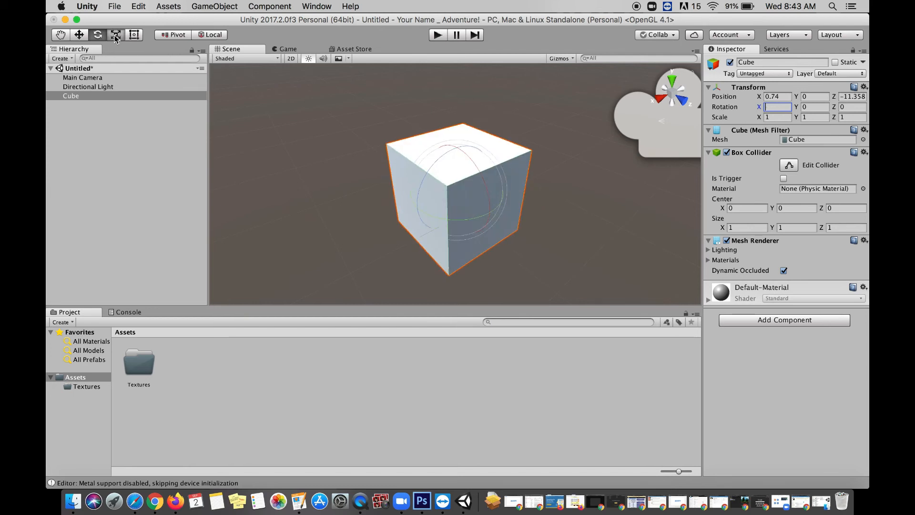
Step: Scale the cube with the Scale tool handles to roughly X 2.88, Y 0.83, Z 5.14
left_click(115, 34)
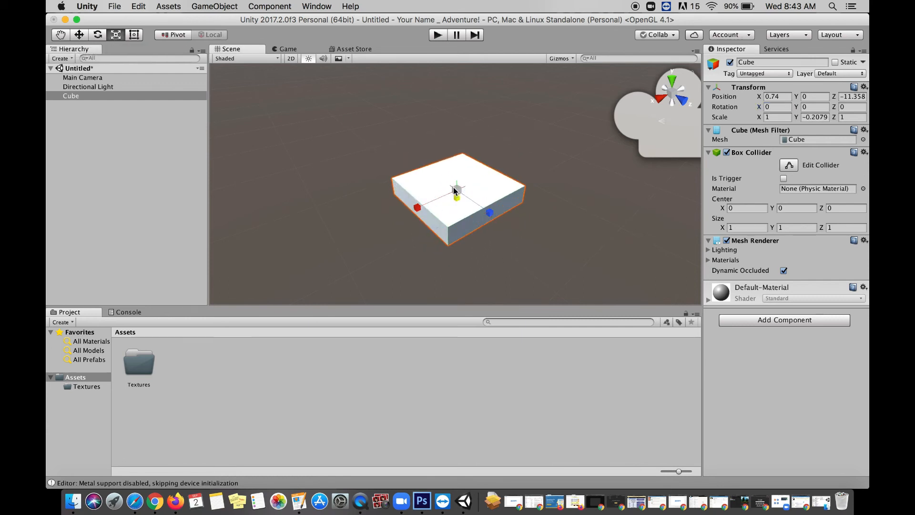
left_click_drag(456, 198, 456, 149)
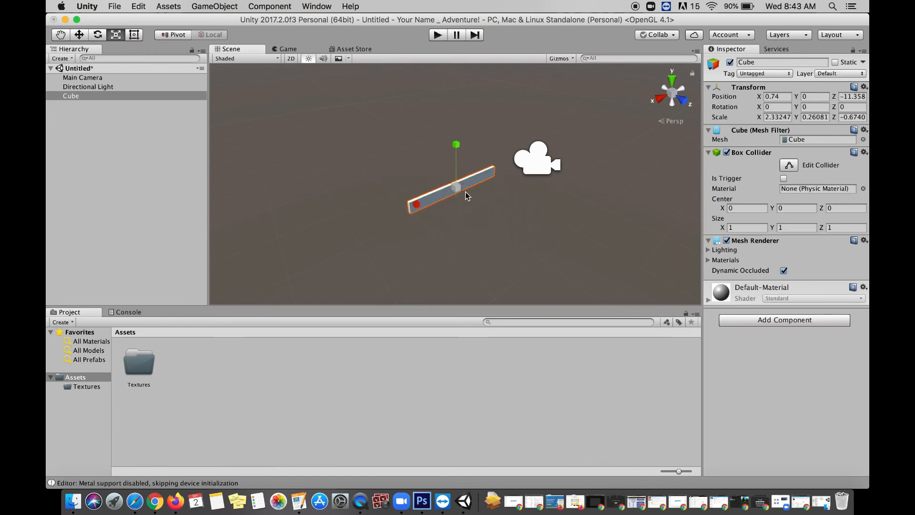
left_click_drag(467, 193, 492, 211)
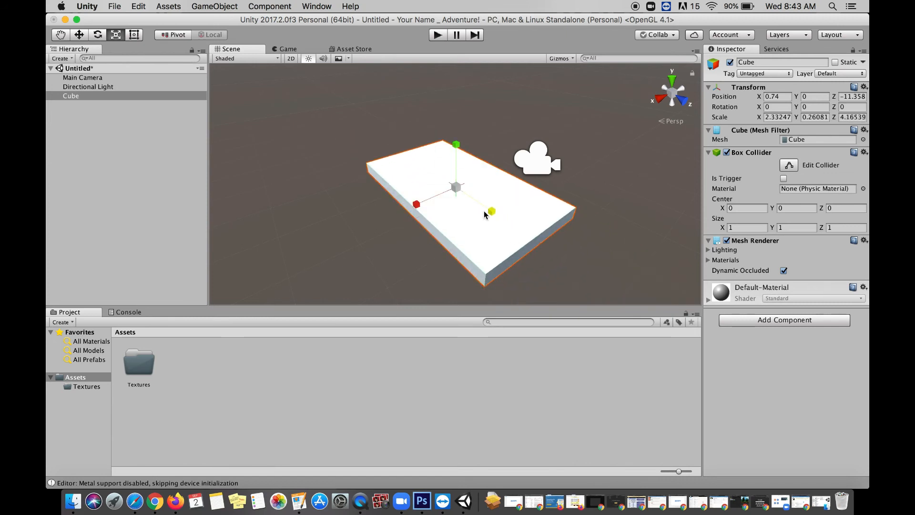
left_click_drag(457, 144, 456, 61)
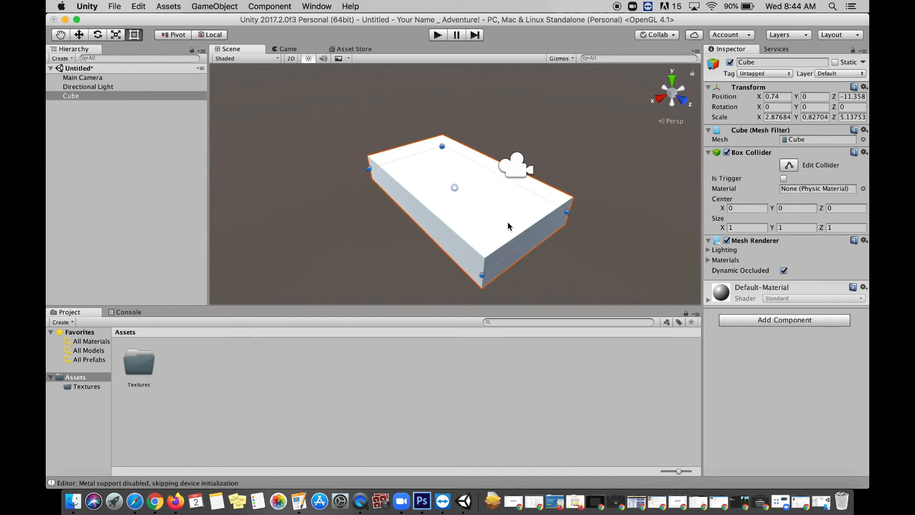
mouse_move(524, 245)
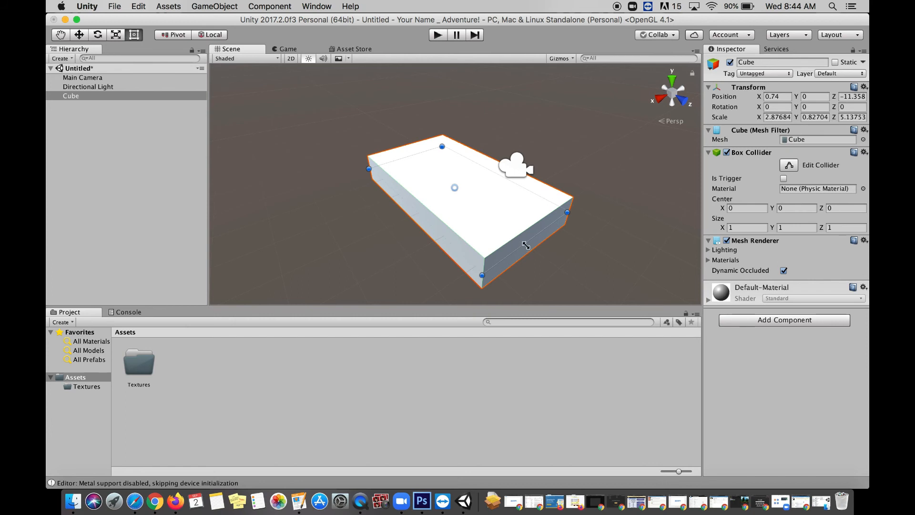
Step: Shrink the slab's depth and width down to a near-square footprint
left_click_drag(566, 211, 530, 193)
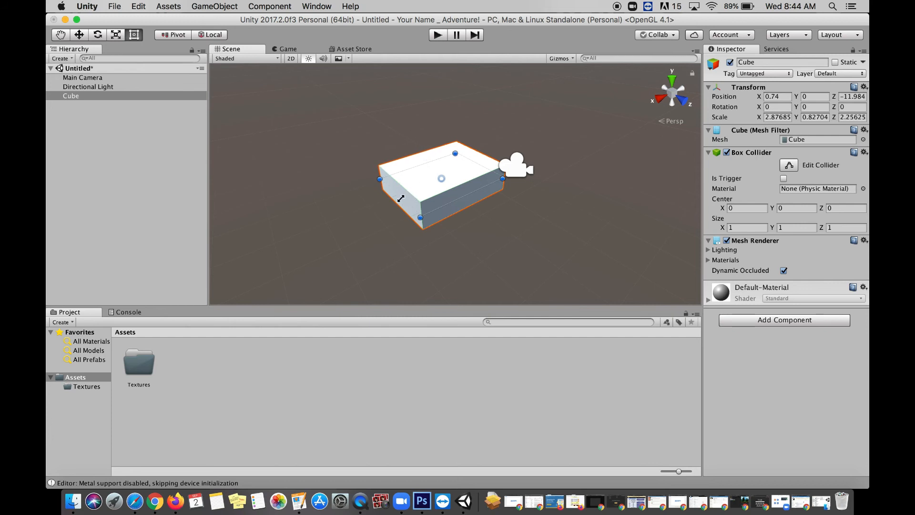
left_click_drag(380, 179, 410, 170)
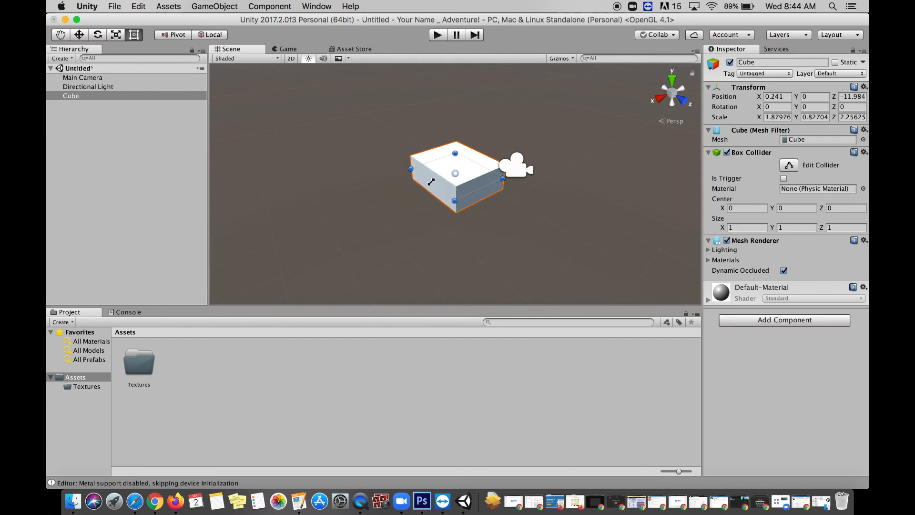
left_click_drag(431, 181, 470, 192)
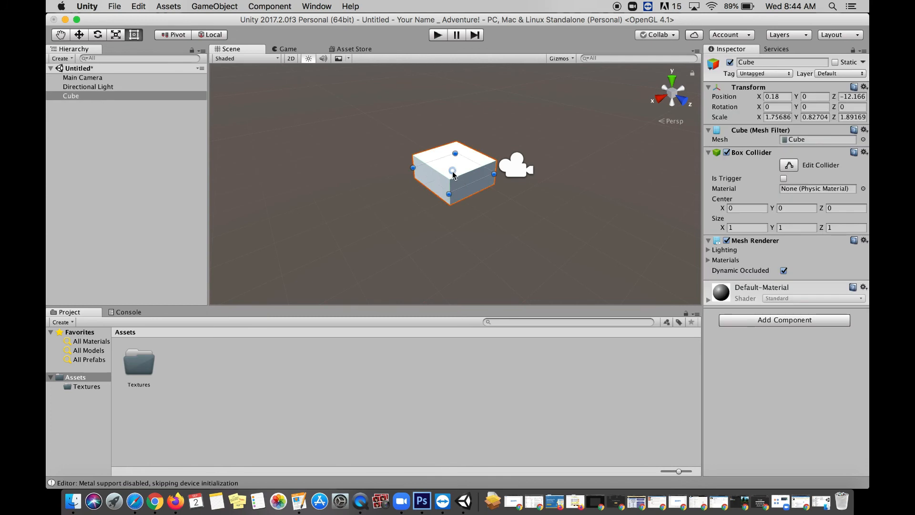
Step: Shift the block right to X 1.79 and raise its height to about 1.55
left_click_drag(454, 174, 433, 207)
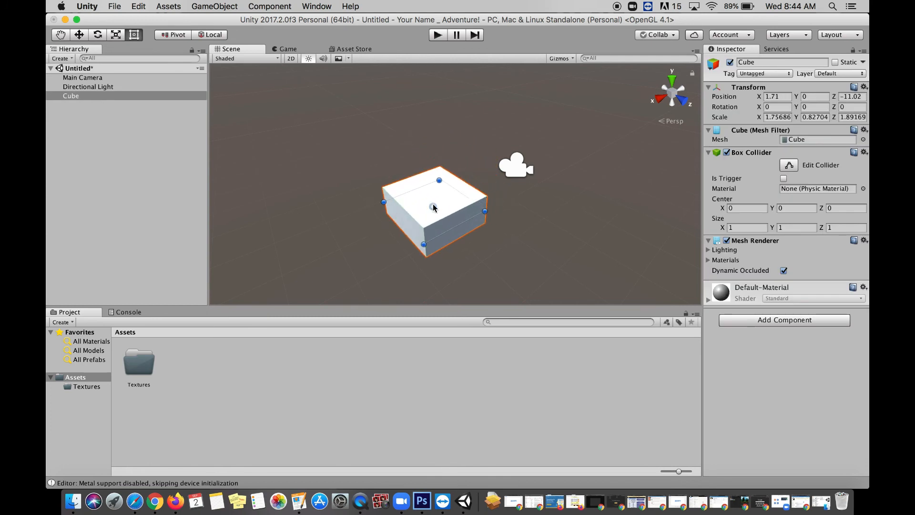
left_click_drag(433, 207, 441, 220)
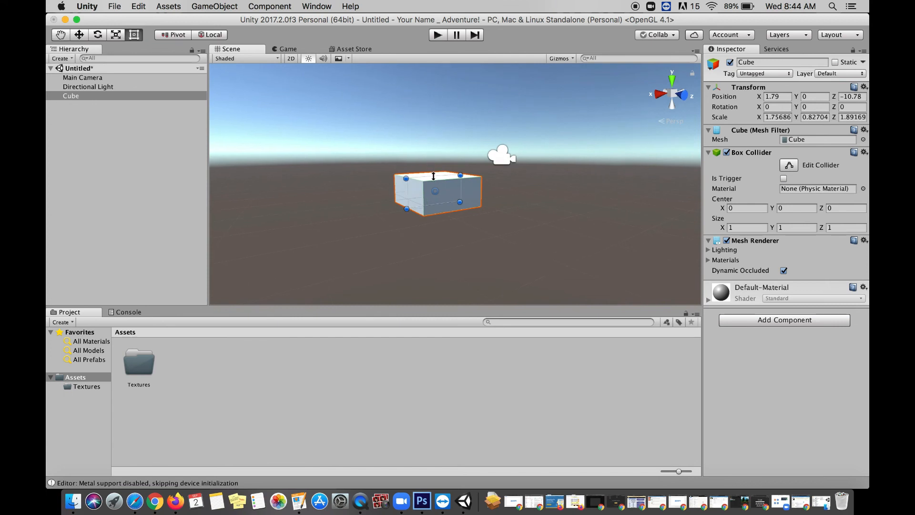
left_click_drag(432, 173, 433, 151)
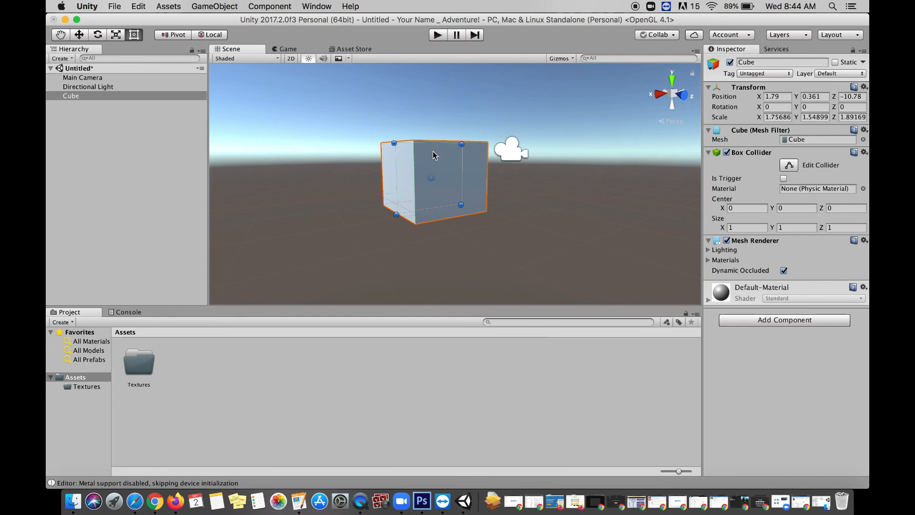
left_click(300, 163)
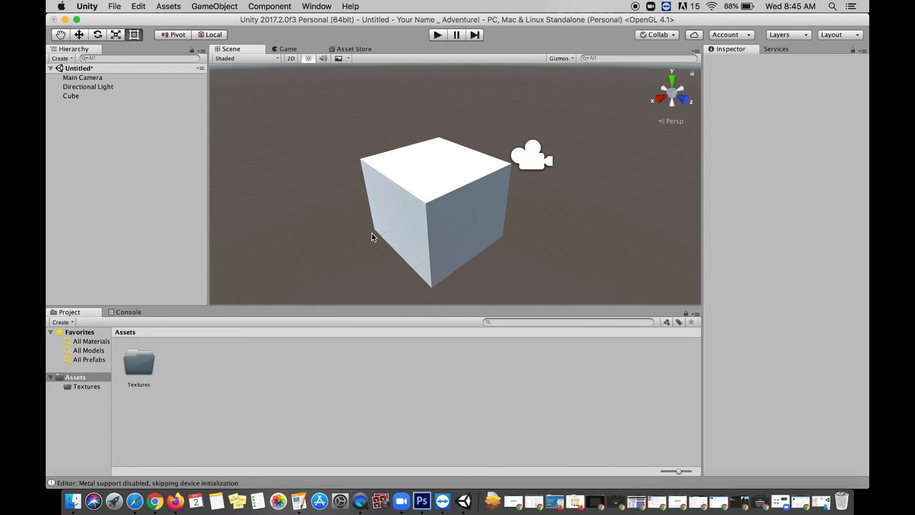
mouse_move(558, 187)
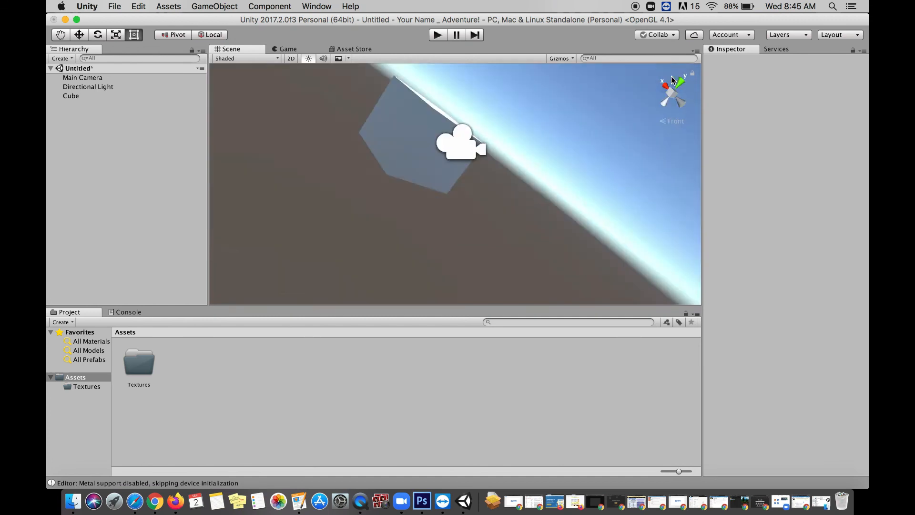
Step: Snap the Scene view to a straight-down Top view via the gizmo's Y cone
left_click(671, 93)
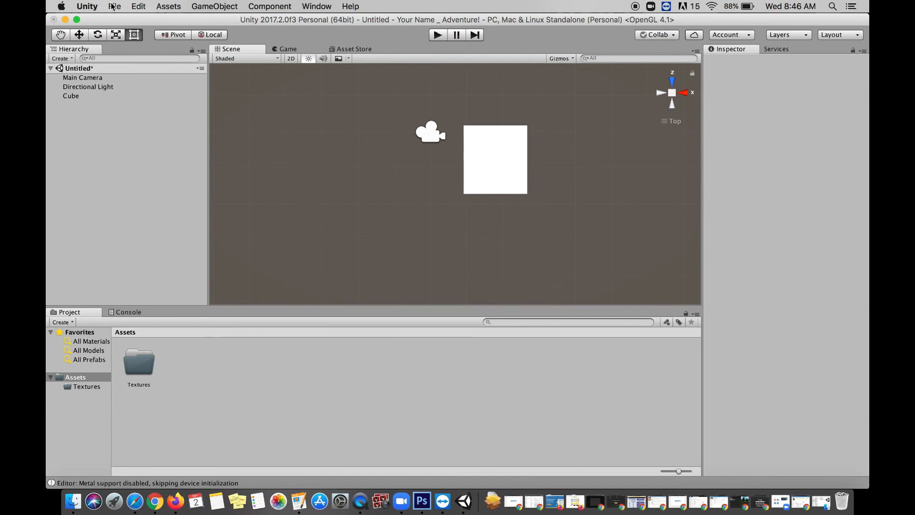
Step: Start Save Scene into Assets and enter the name 'My First' so far
left_click(115, 5)
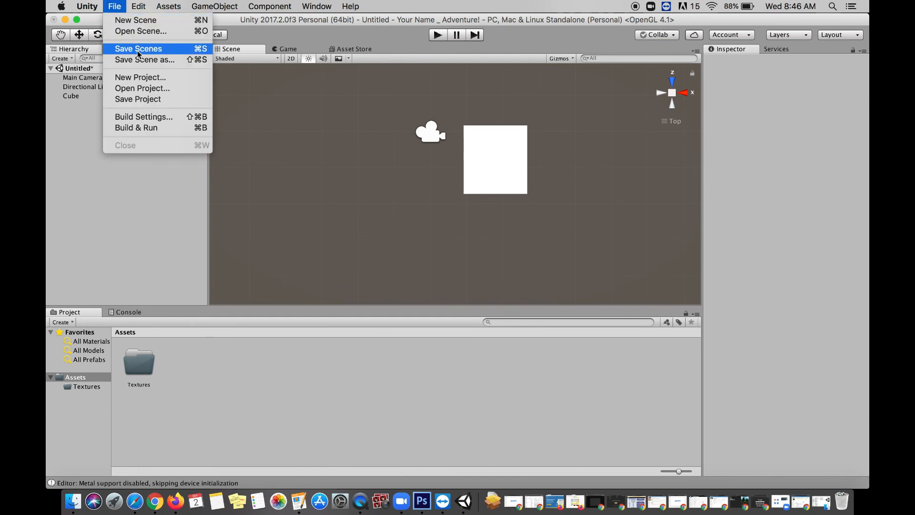
left_click(138, 48)
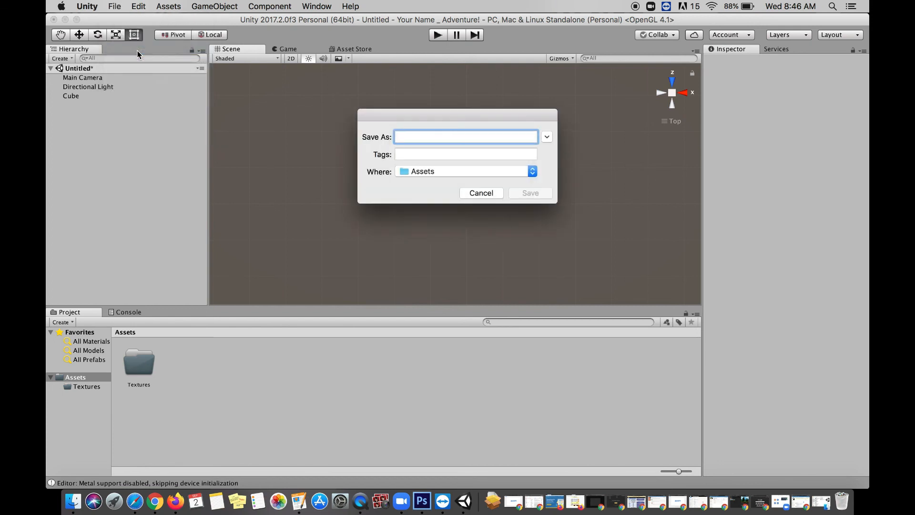
left_click(465, 136)
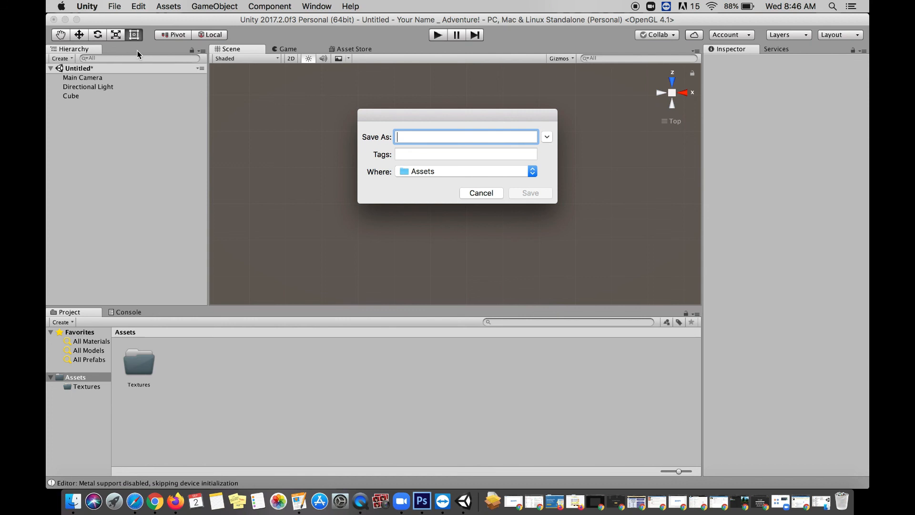
type("My")
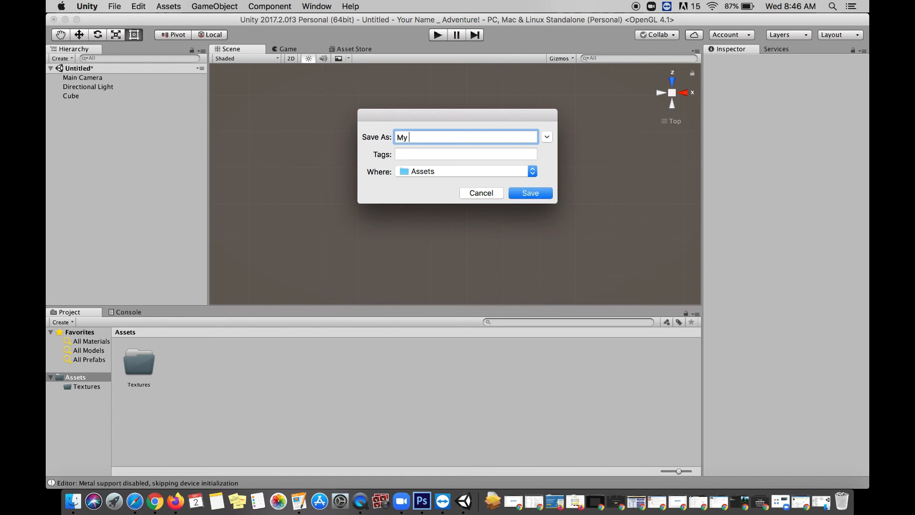
type("First")
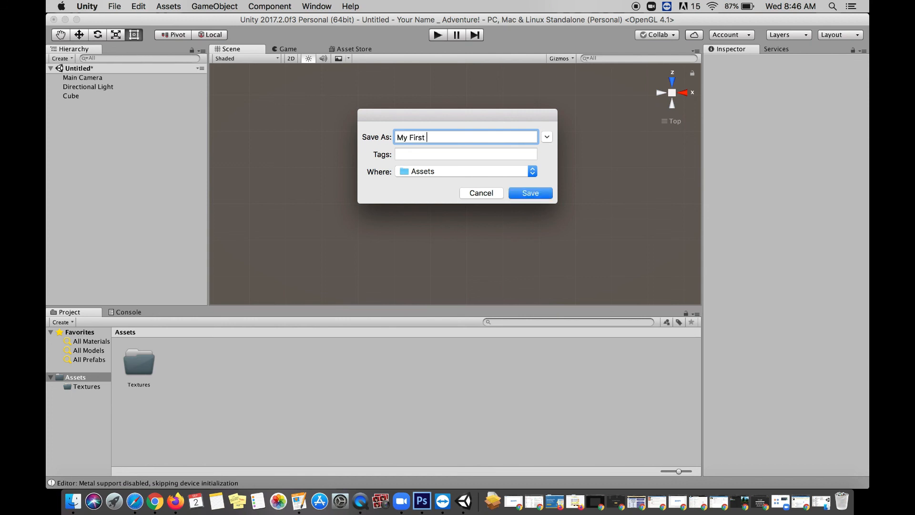